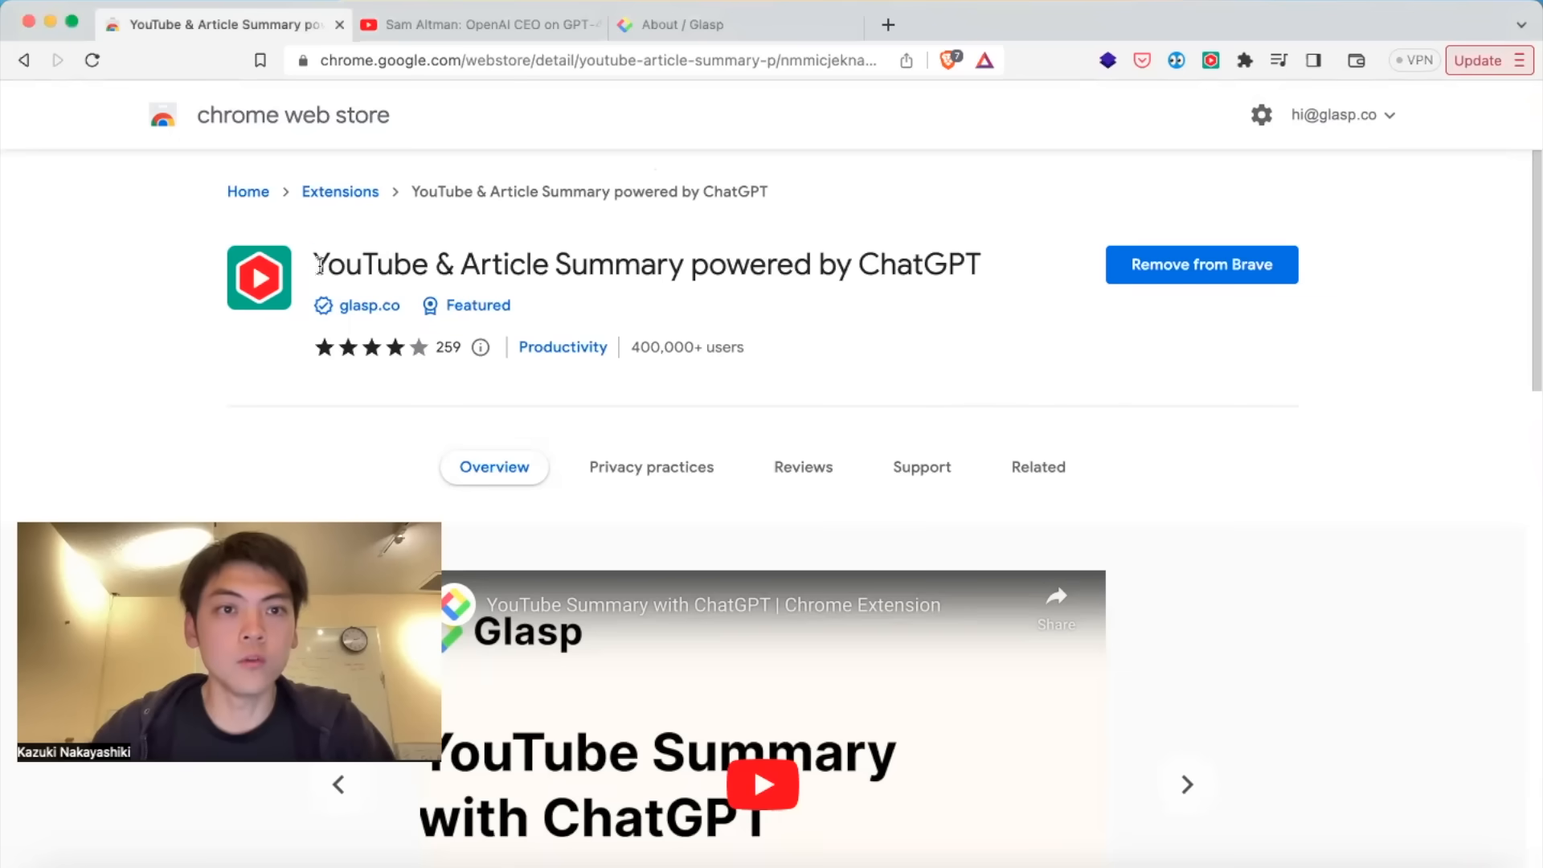
mouse_move(981, 265)
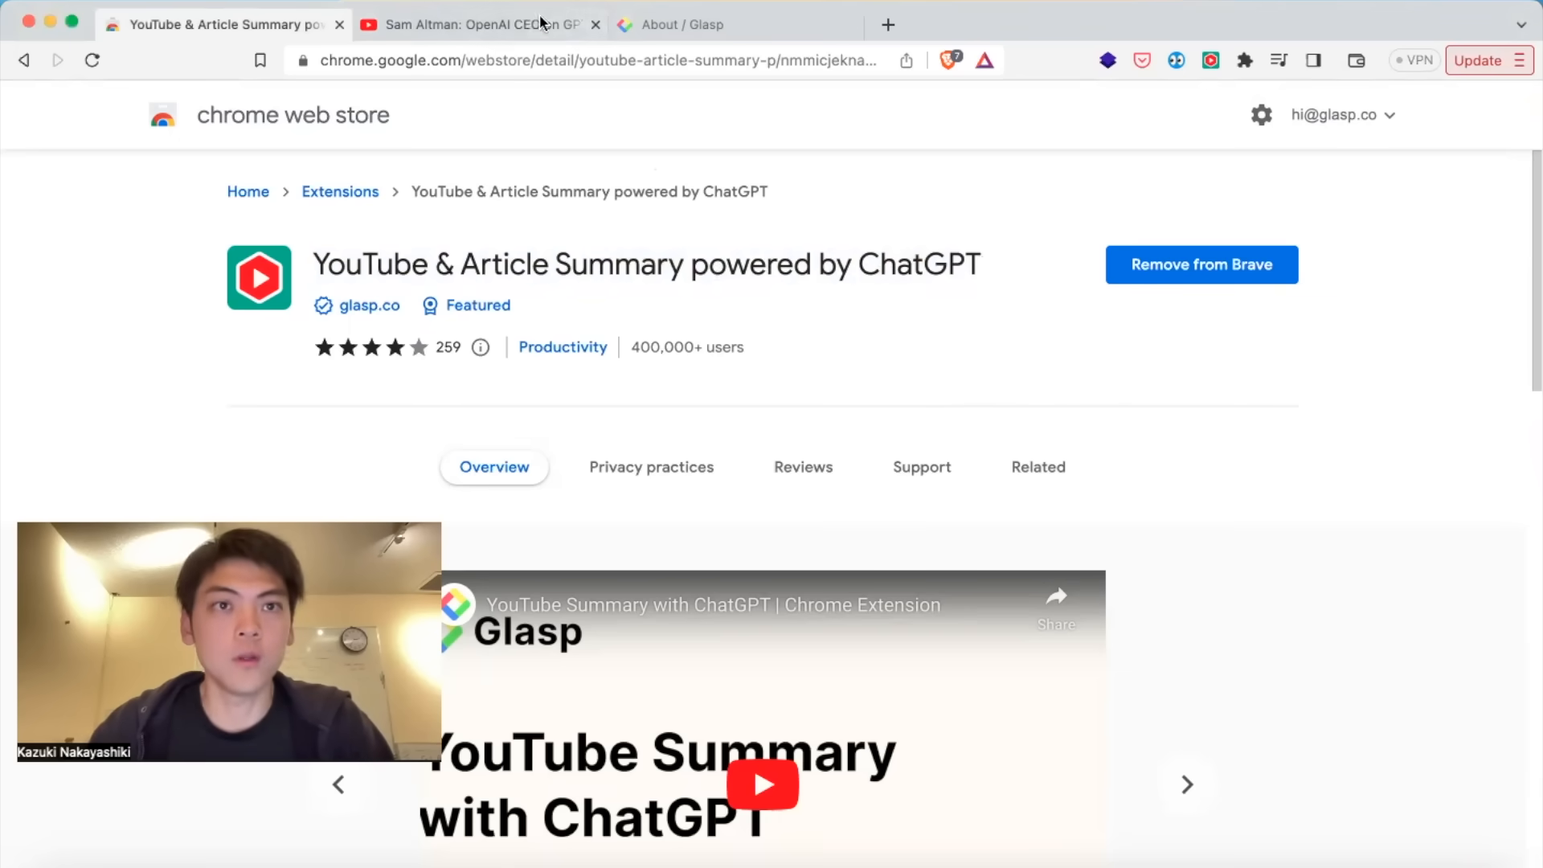
Show the Sam Altman podcast video with its English timestamped transcript expanded beside it.
left_click(475, 24)
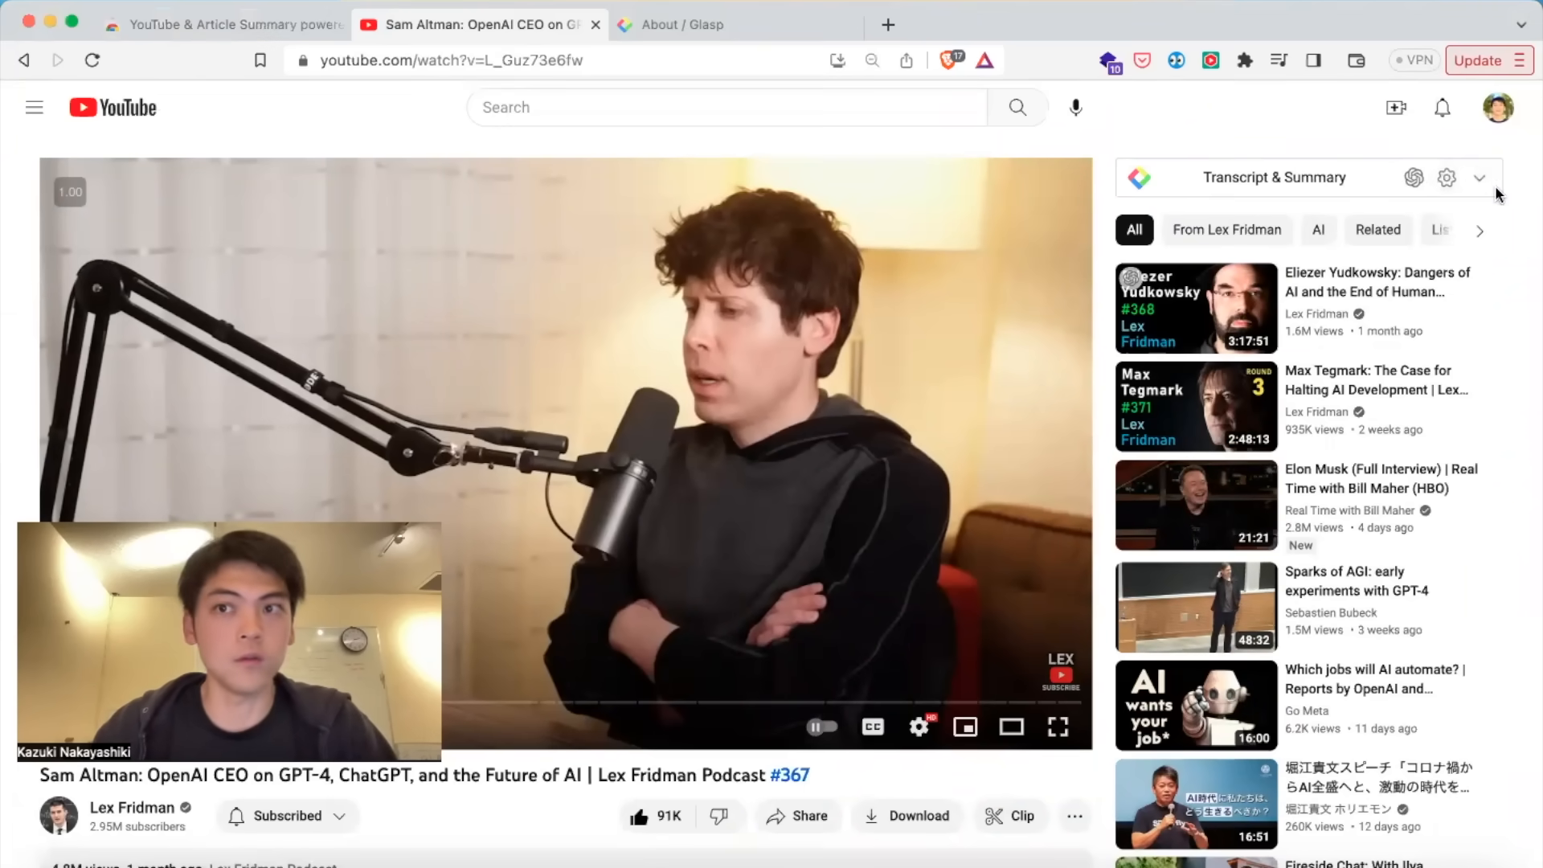
left_click(1478, 177)
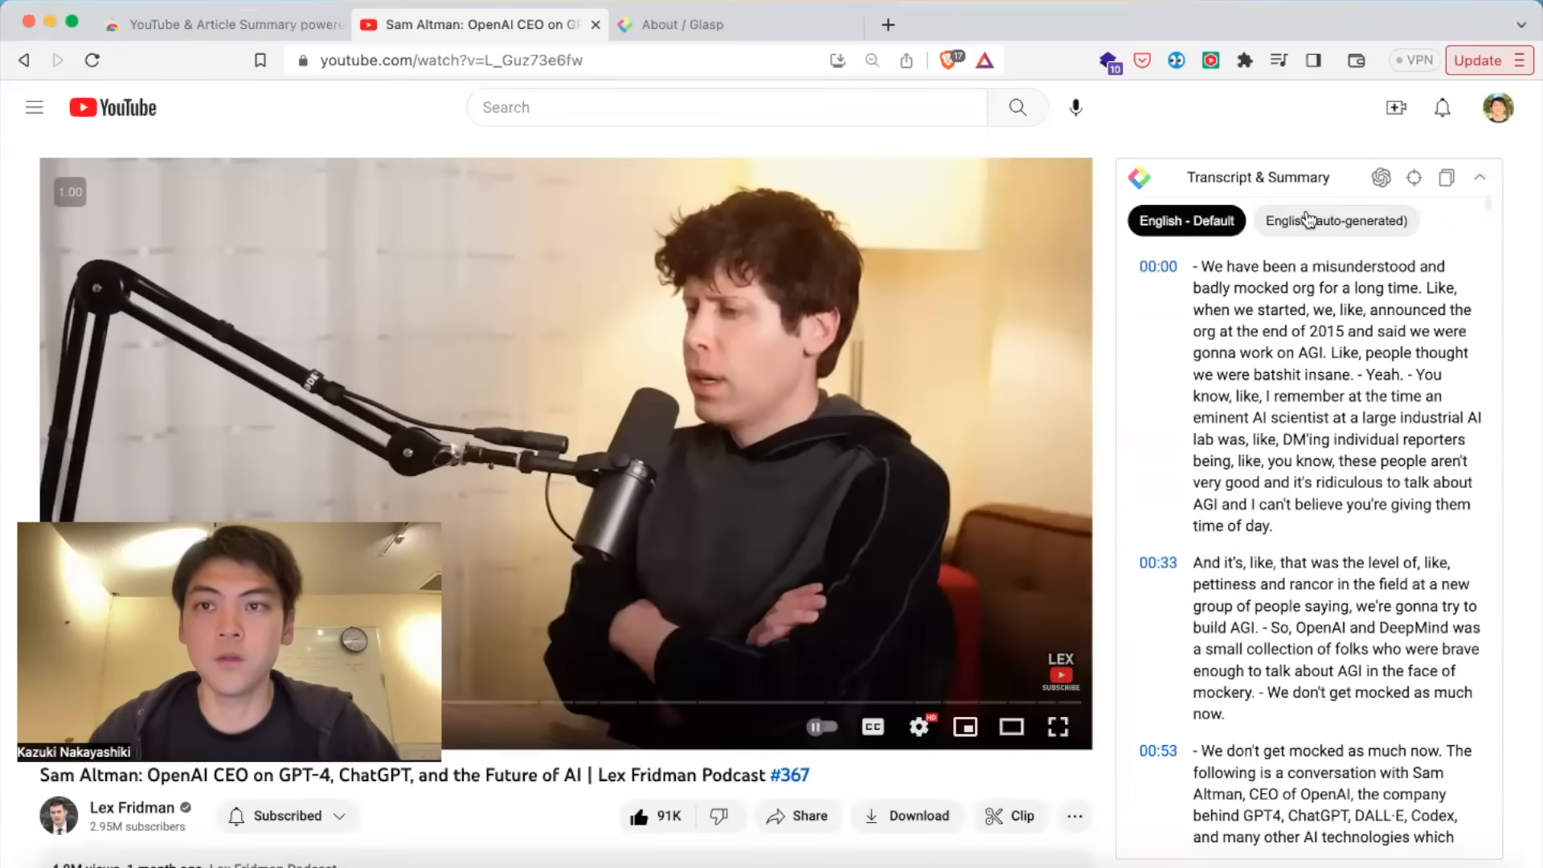
left_click(1335, 220)
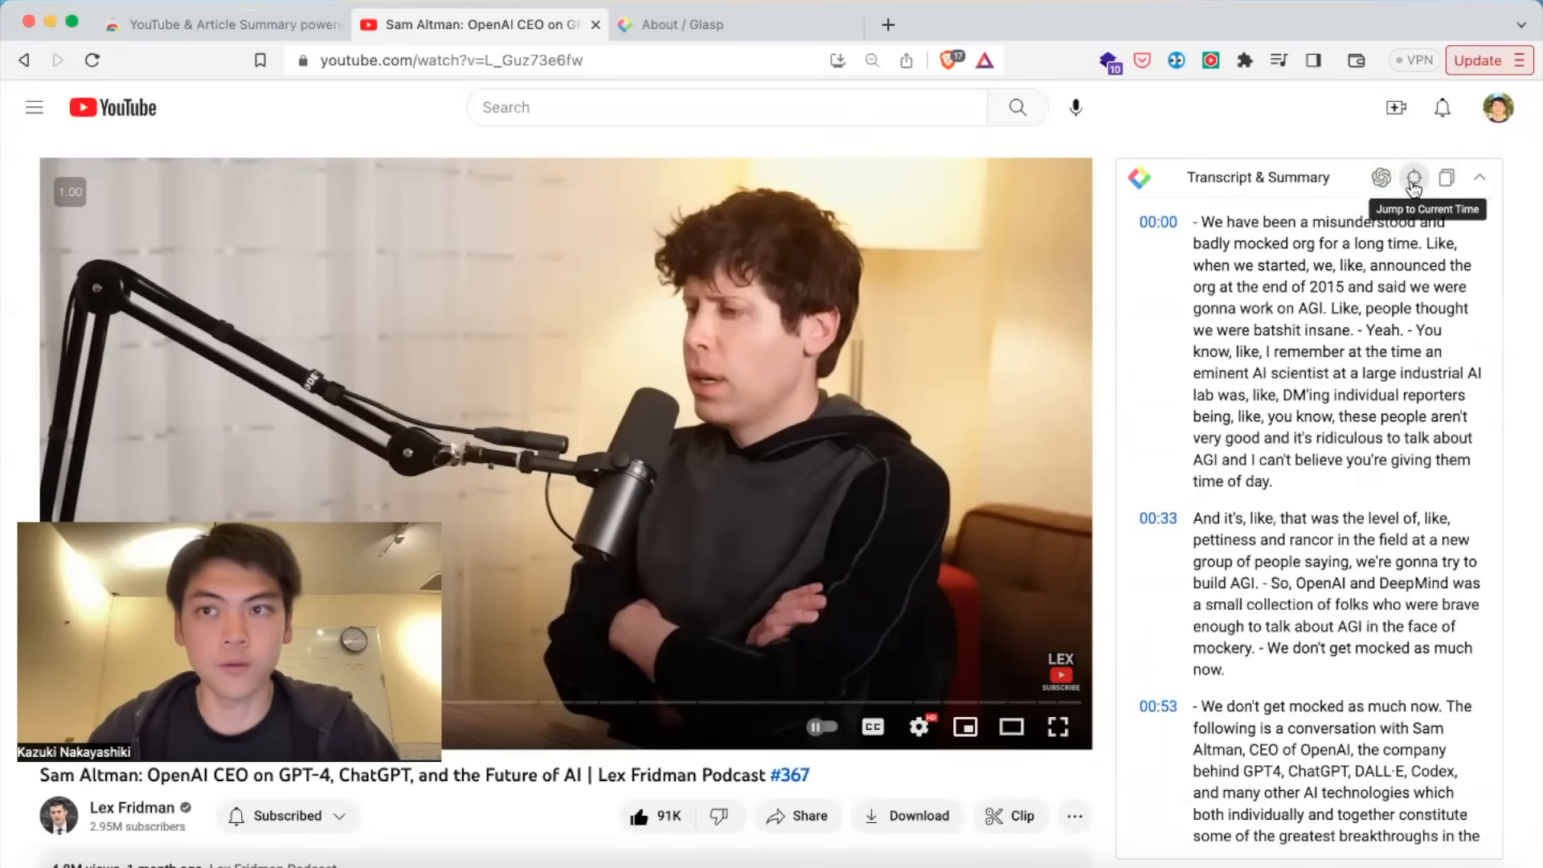
mouse_move(1382, 178)
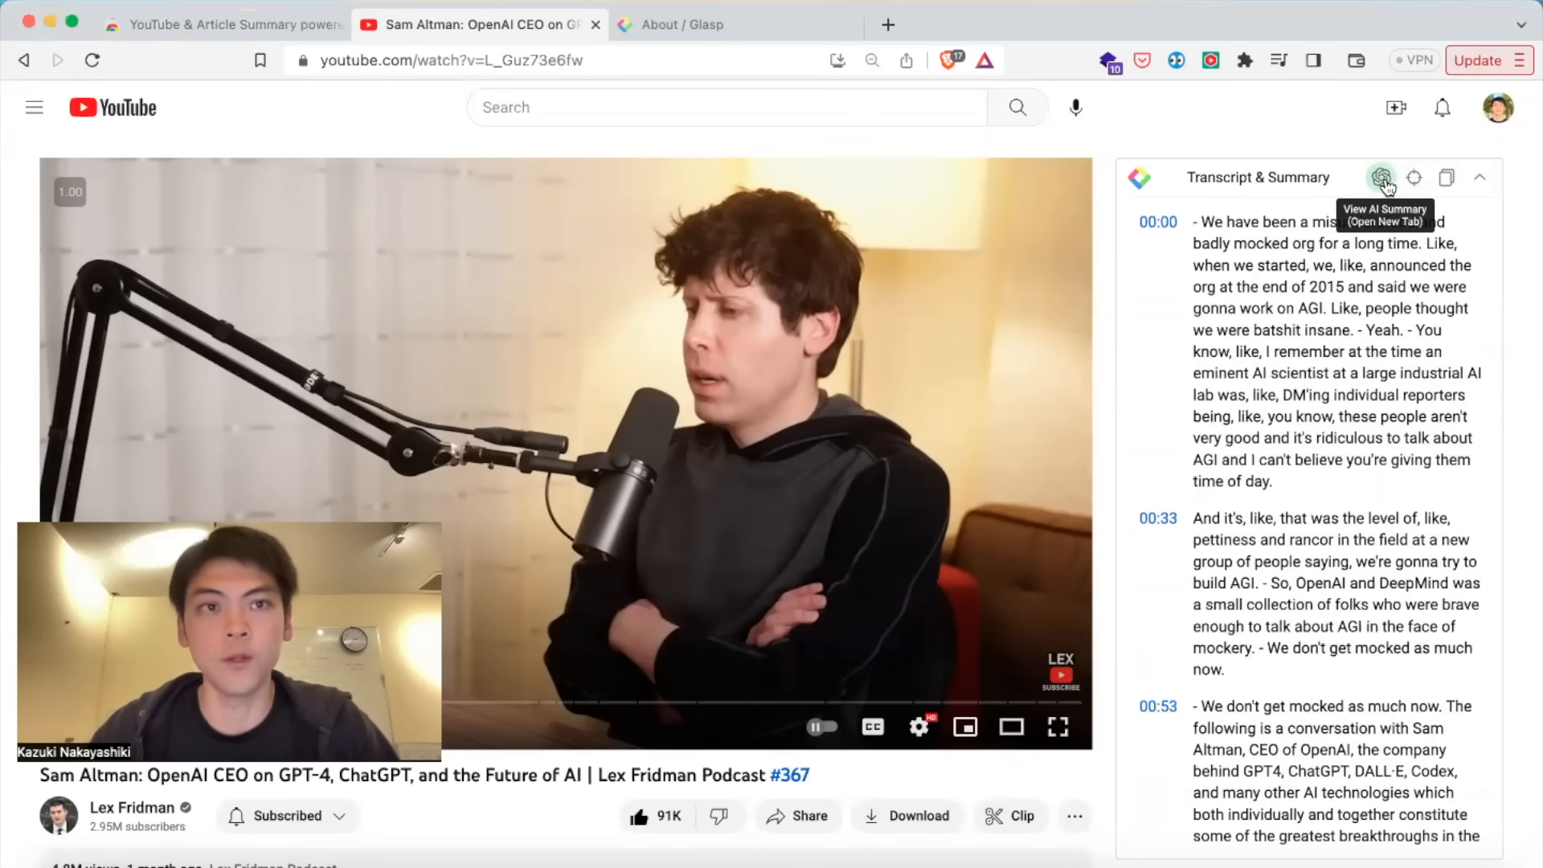
Send the transcript to ChatGPT for a five-bullet summary, then return to the video.
left_click(1380, 177)
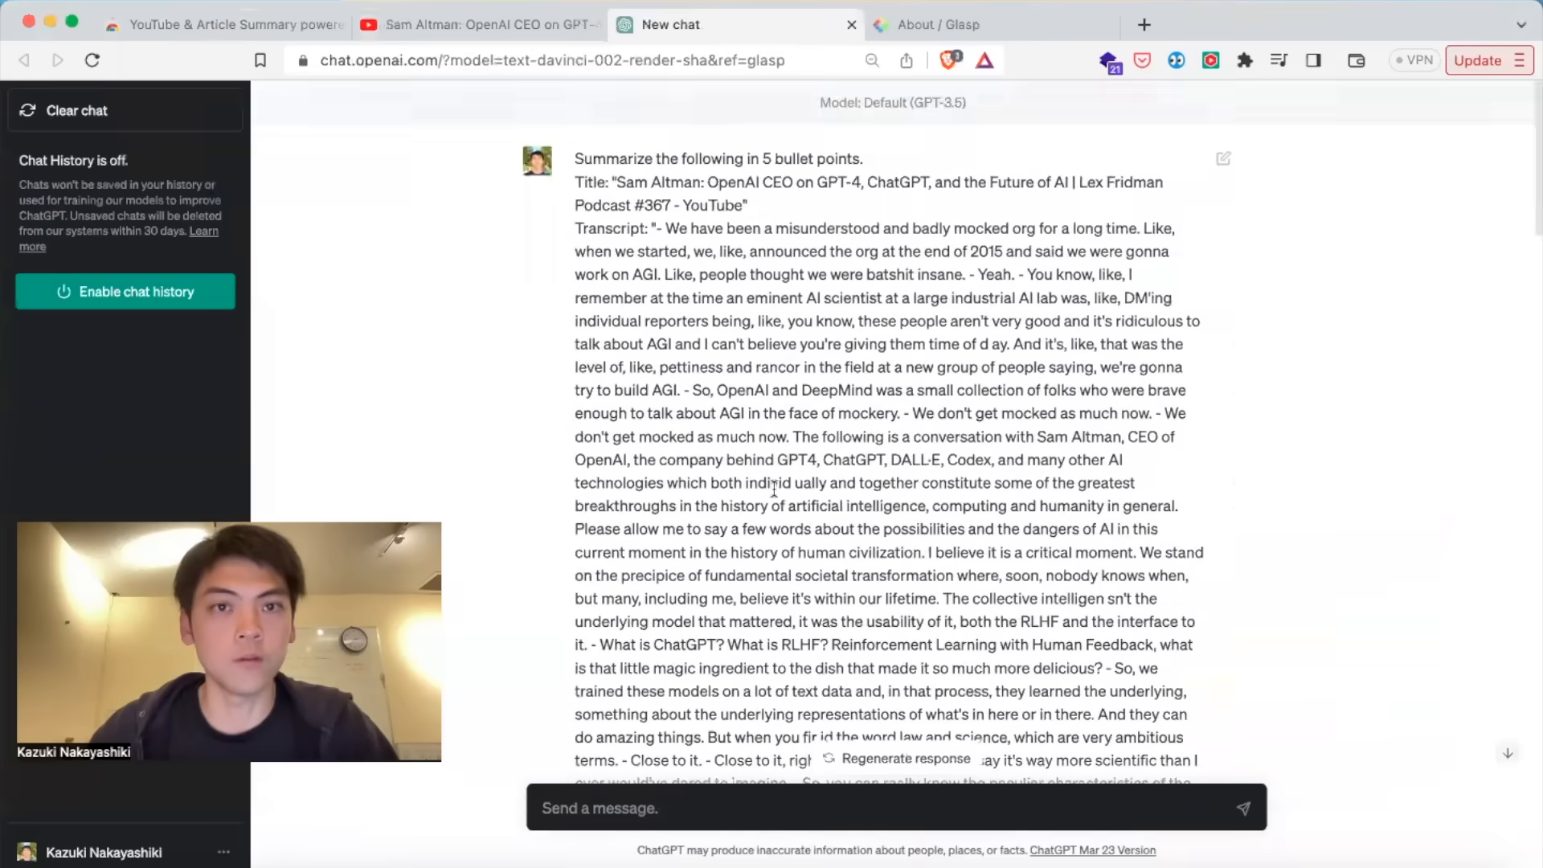
left_click(484, 26)
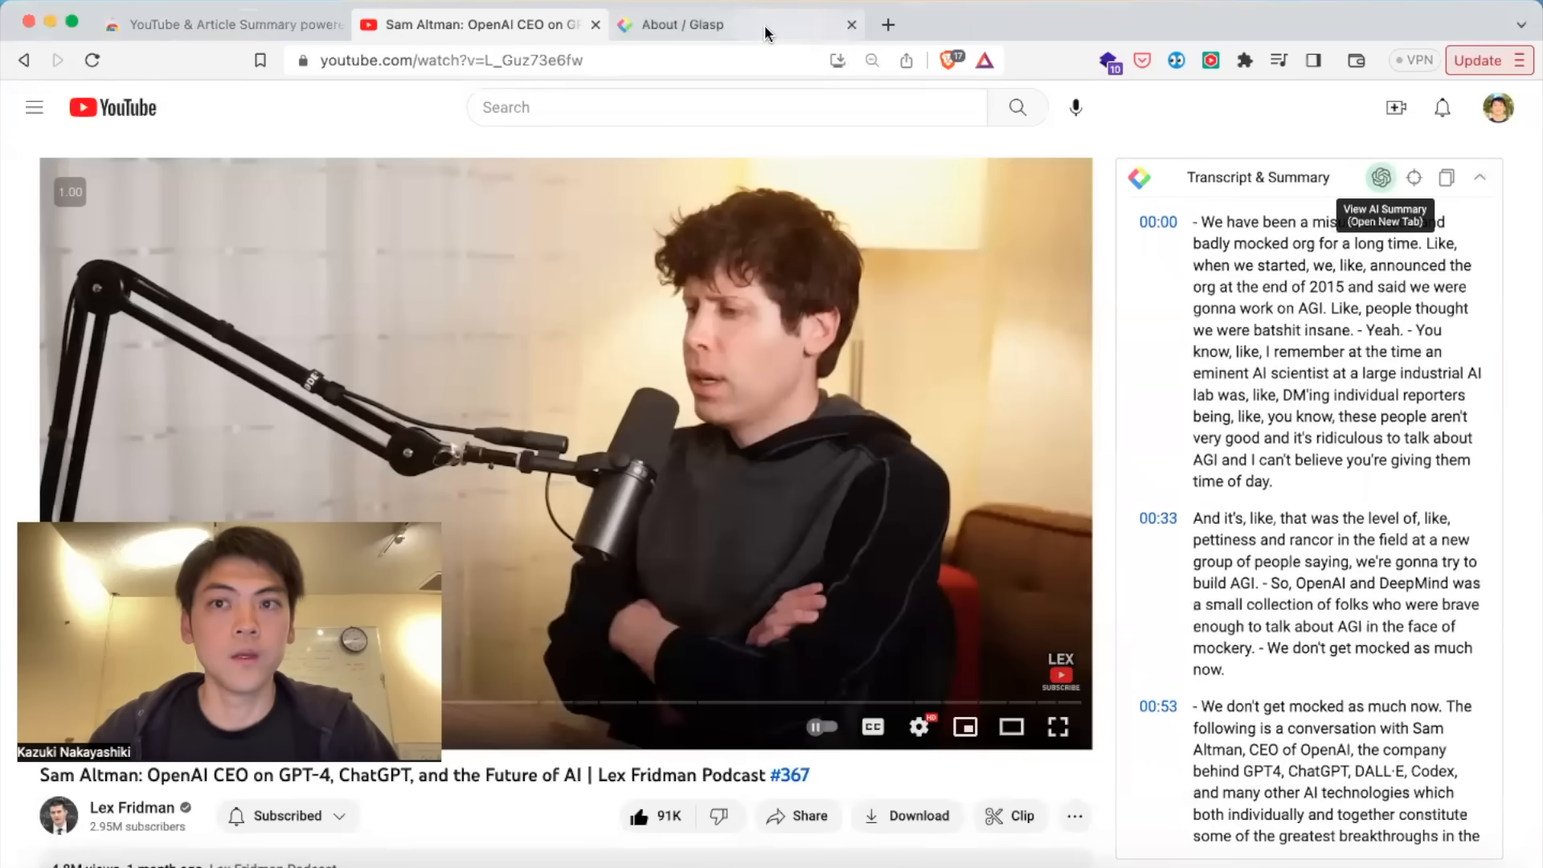
Switch to the About Glasp page so it can be summarized.
left_click(710, 24)
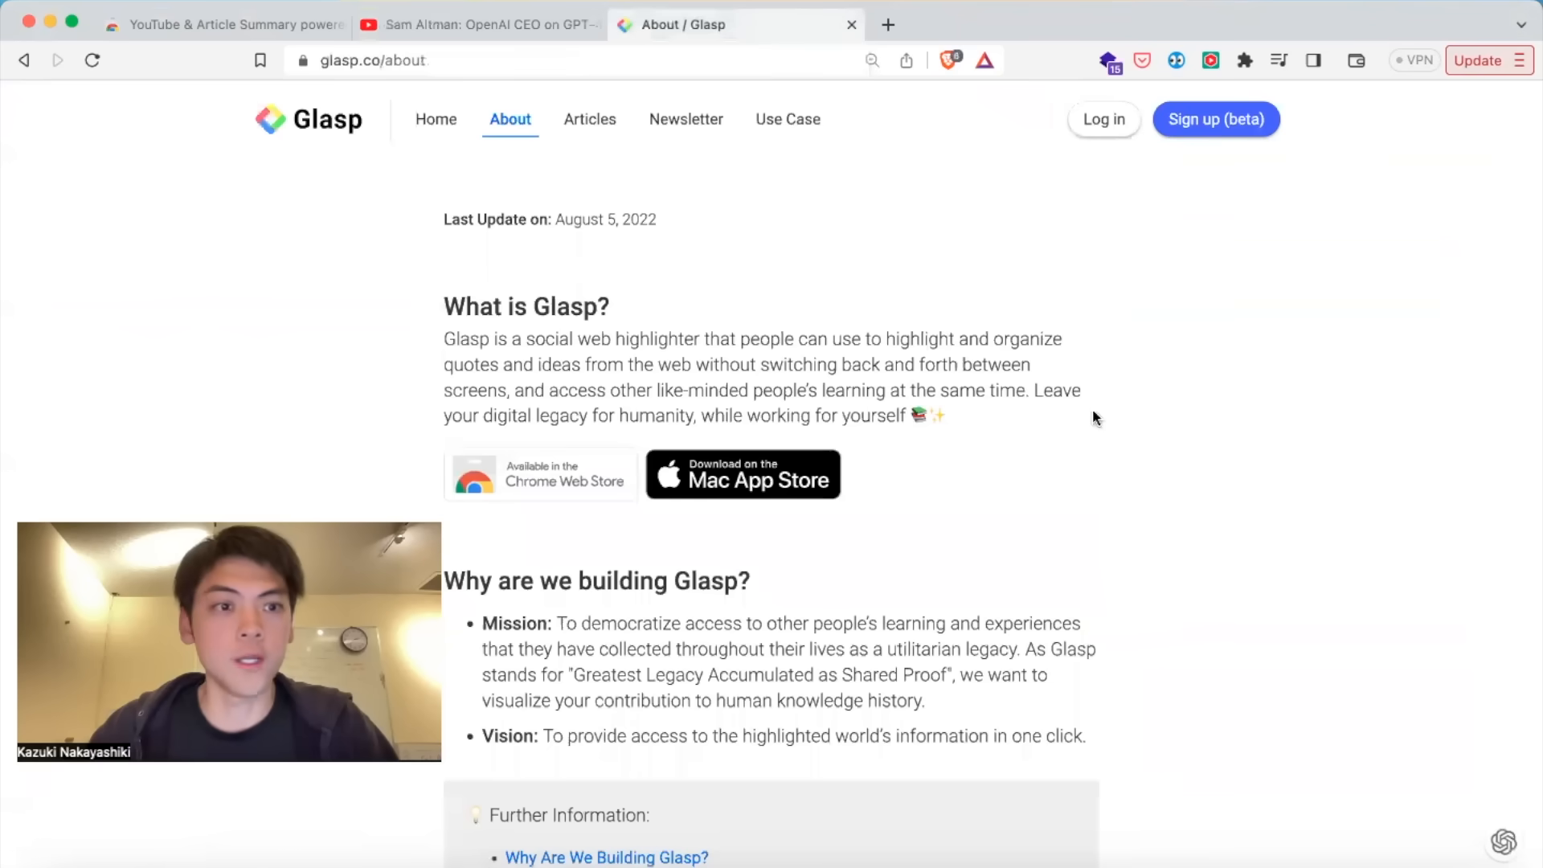
mouse_move(942, 331)
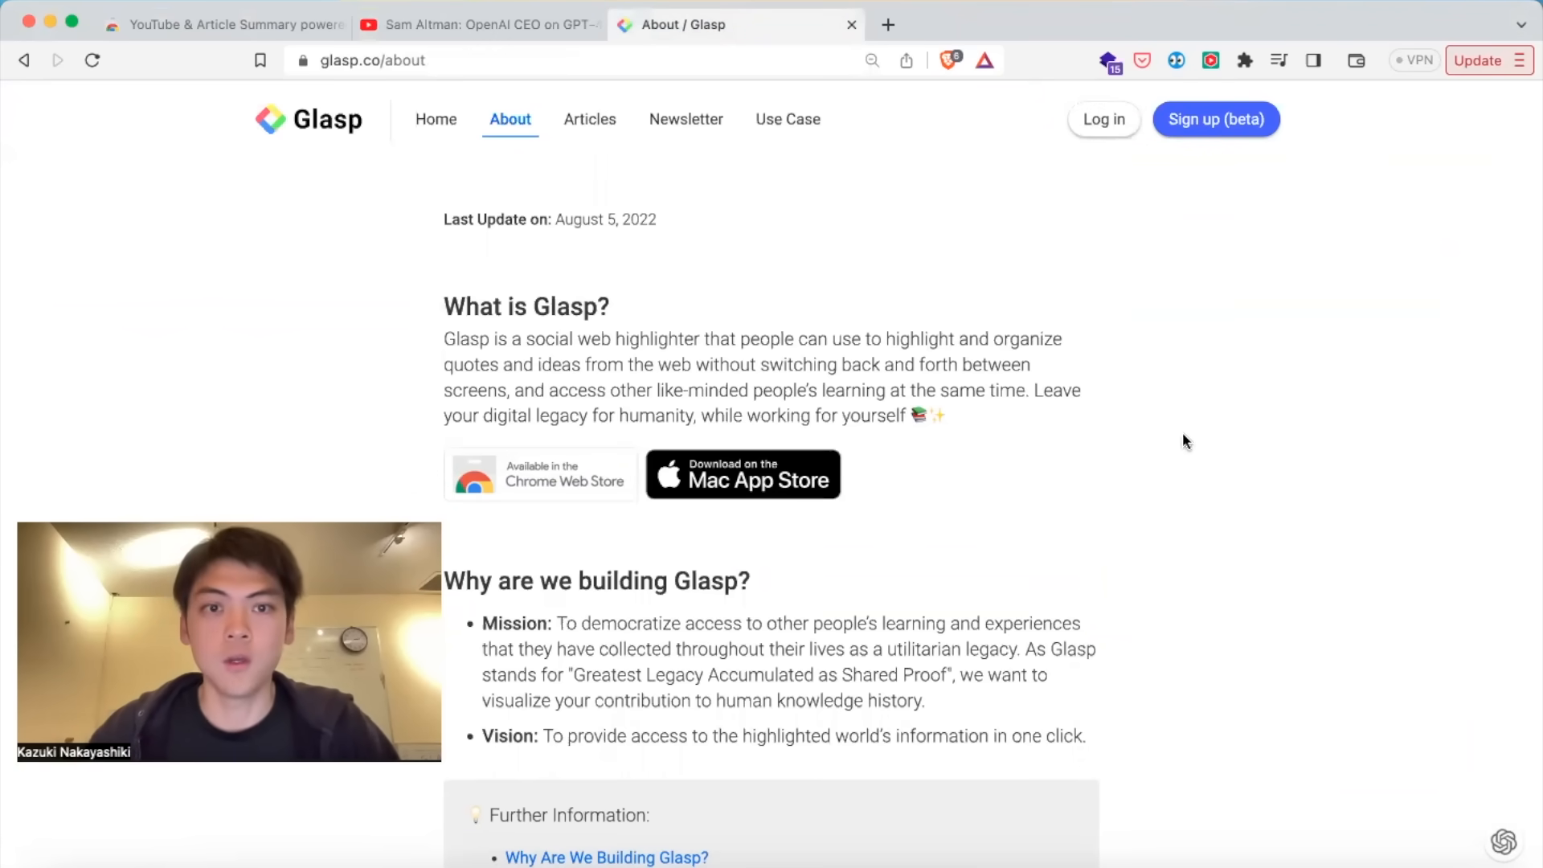
mouse_move(1449, 803)
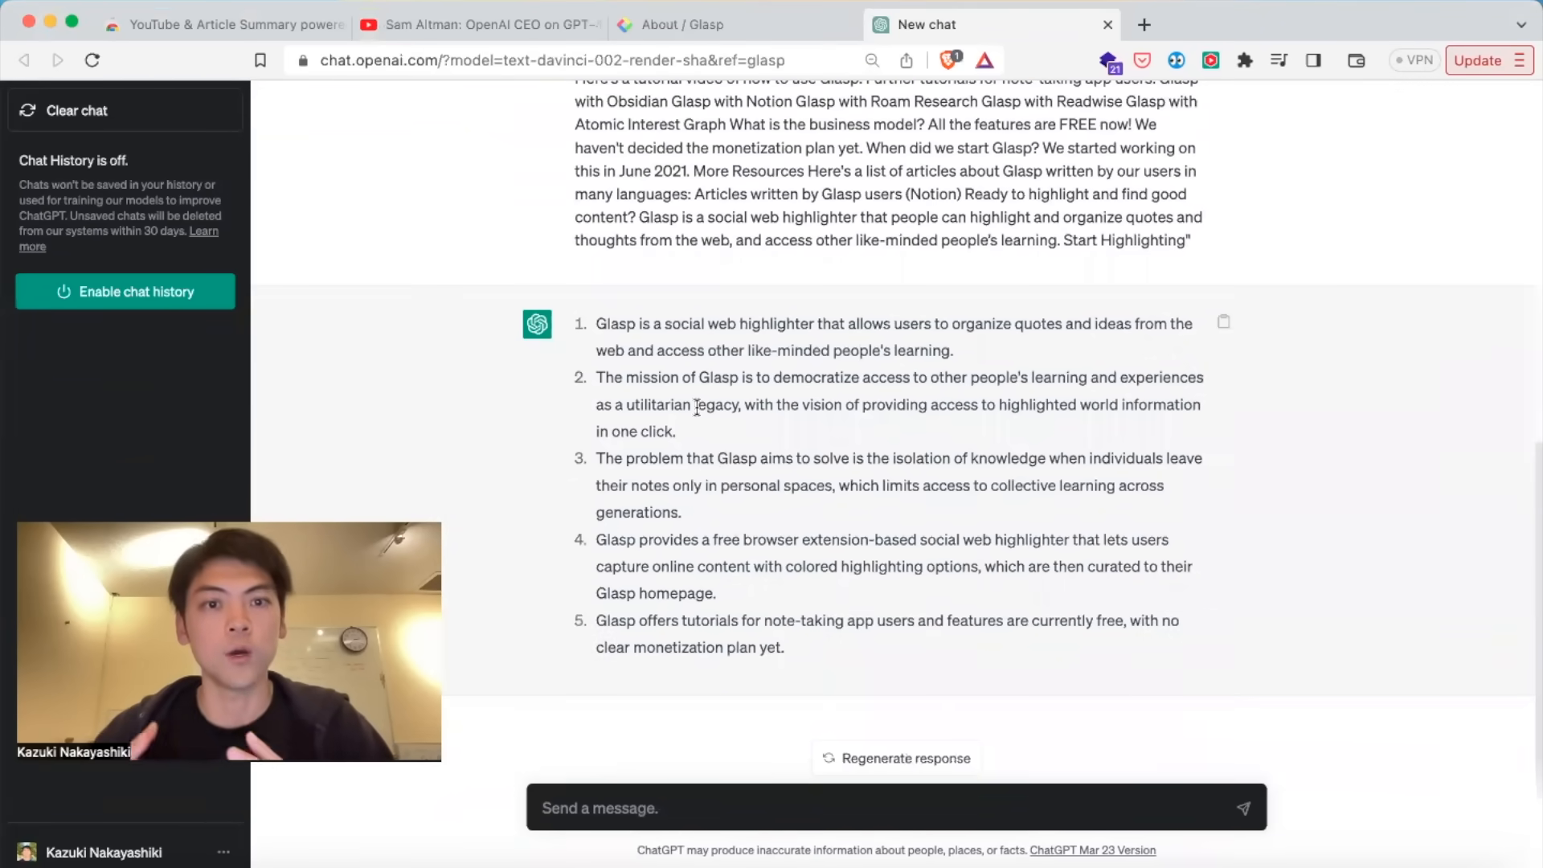
mouse_move(903, 437)
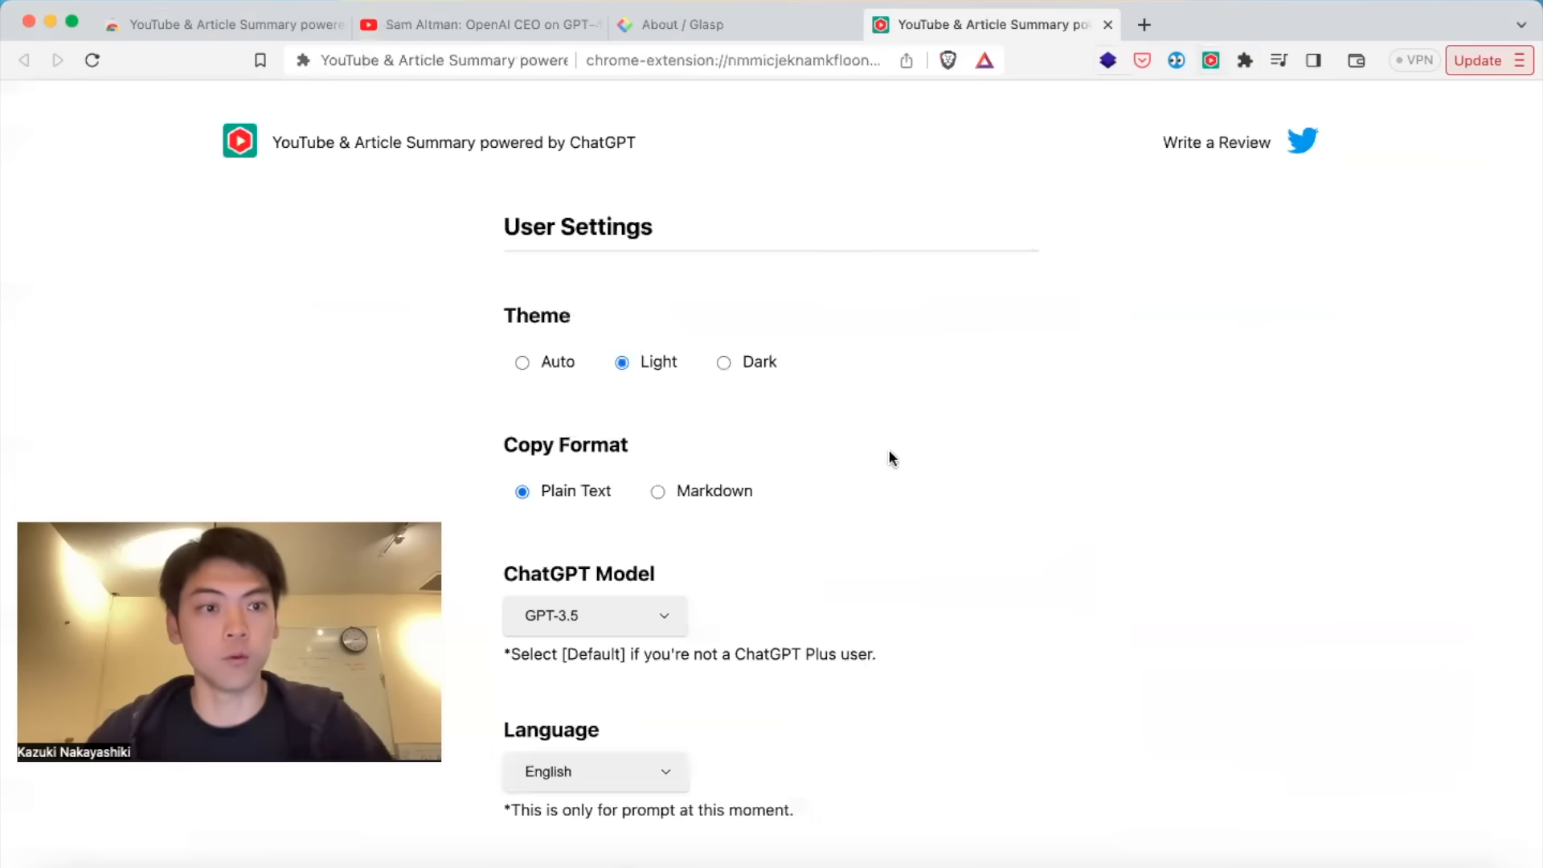
mouse_move(1101, 383)
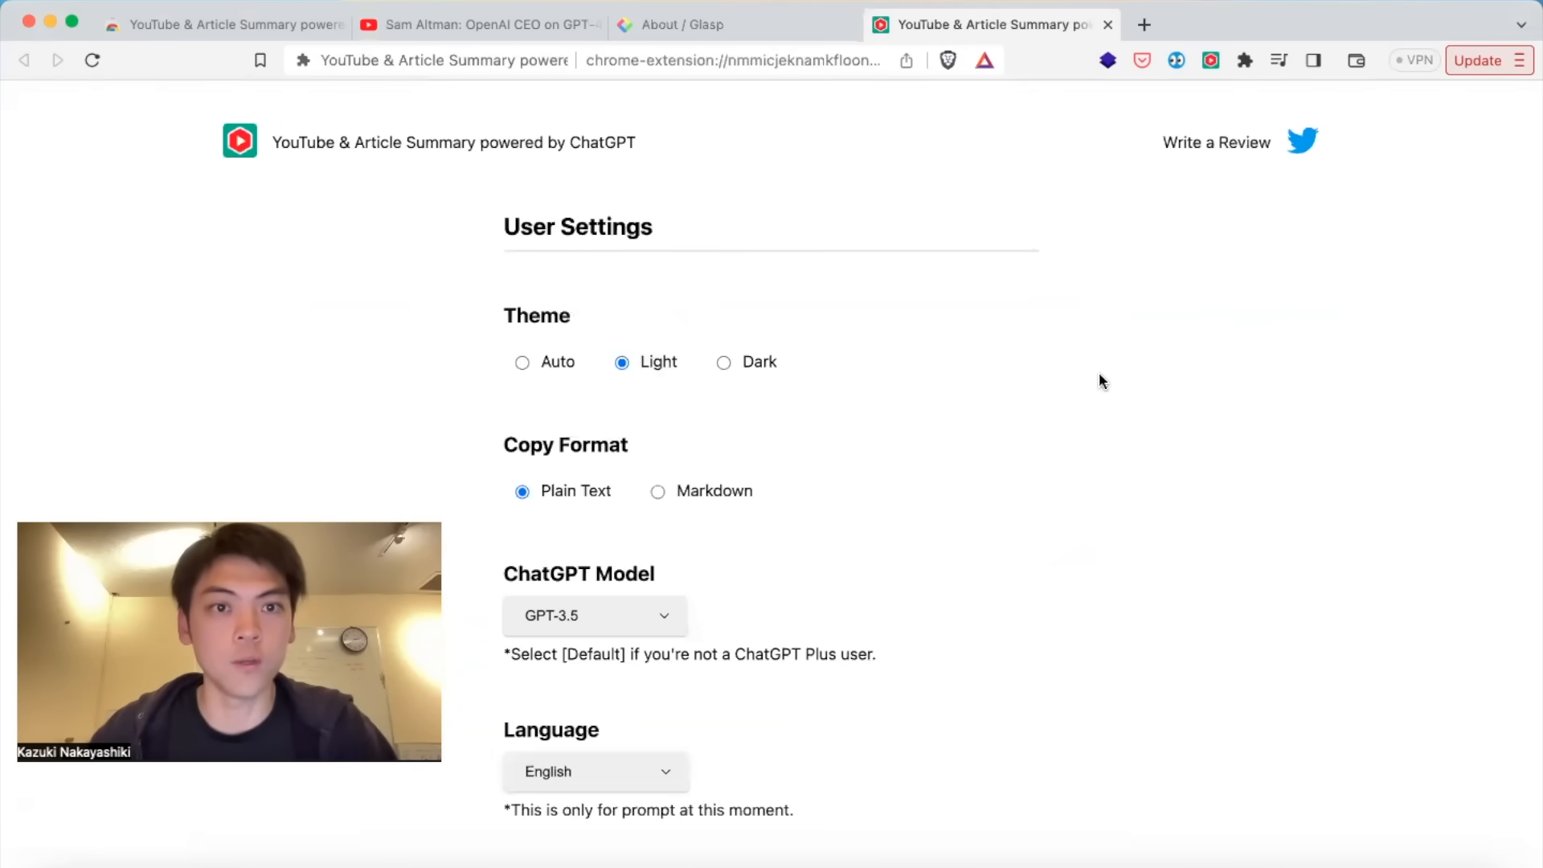
Reach the Prompt for Summary section and list the available ChatGPT models, keeping GPT-3.5.
scroll("down", 3)
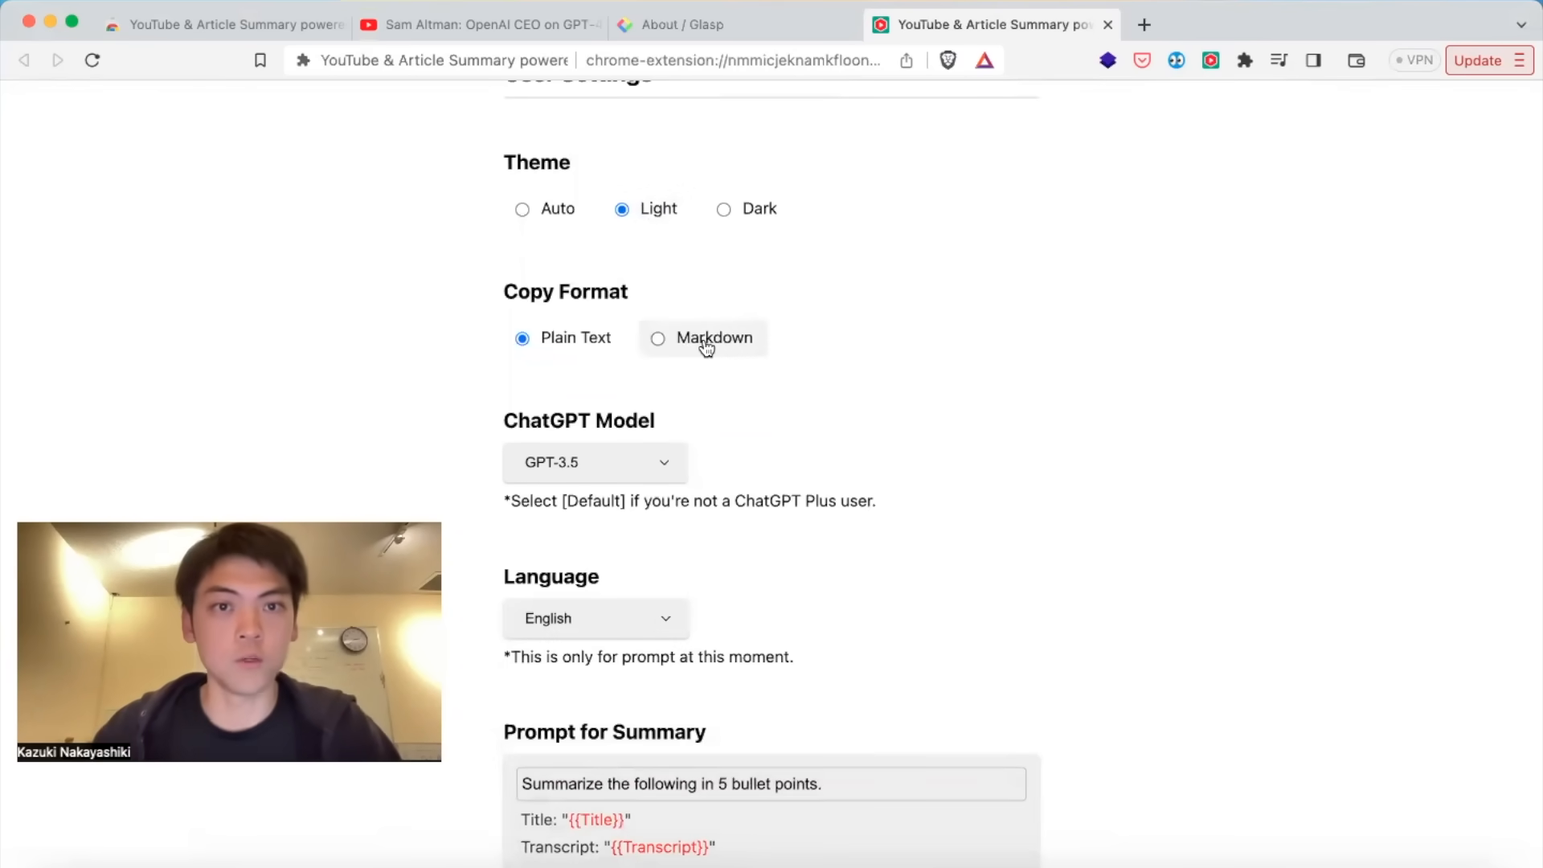
scroll("down", 3)
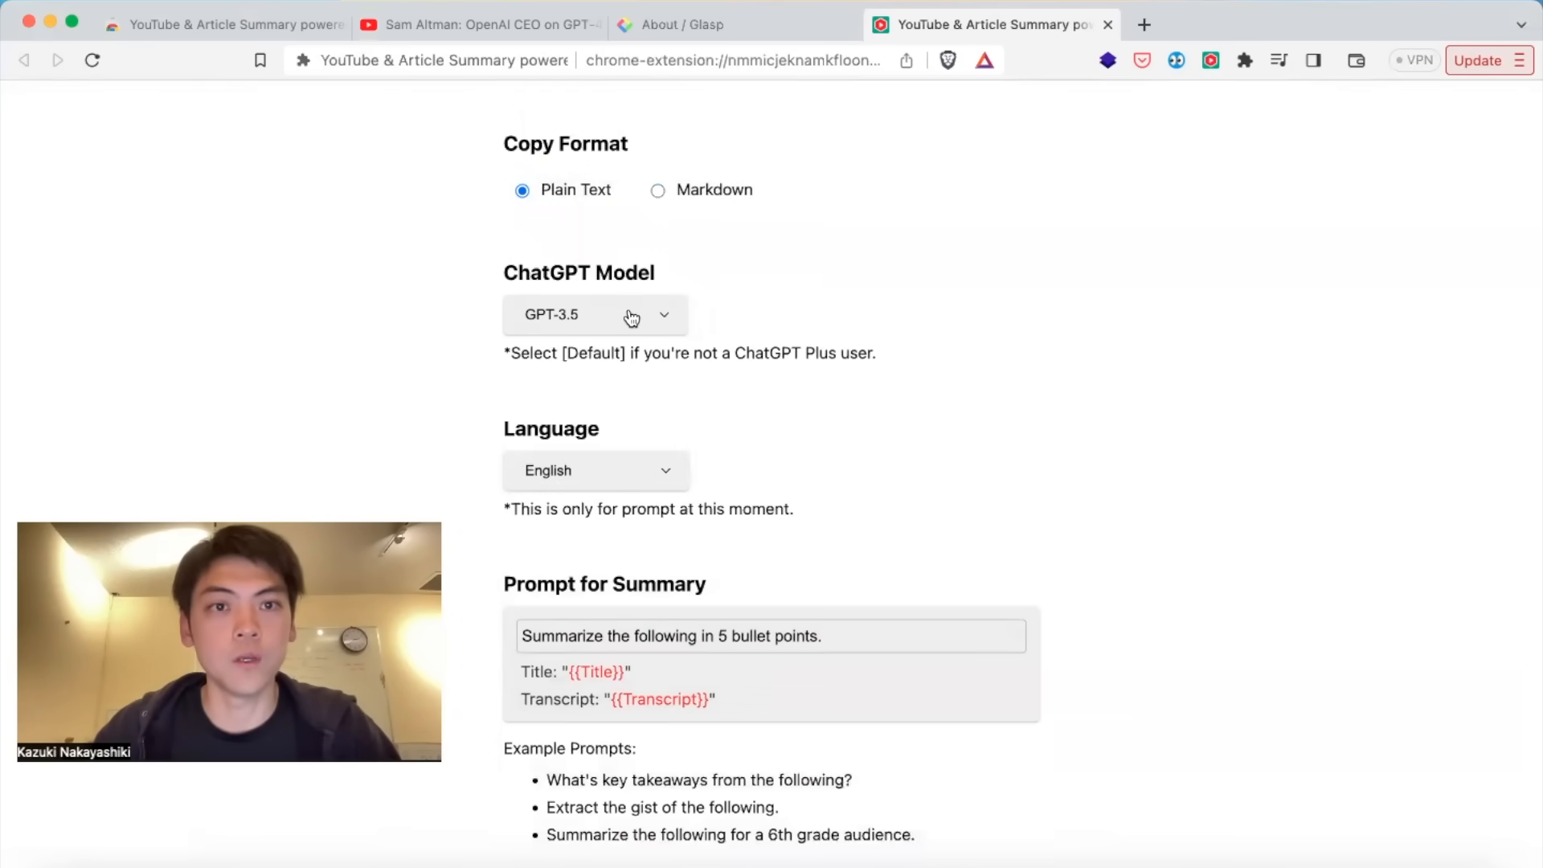
left_click(594, 315)
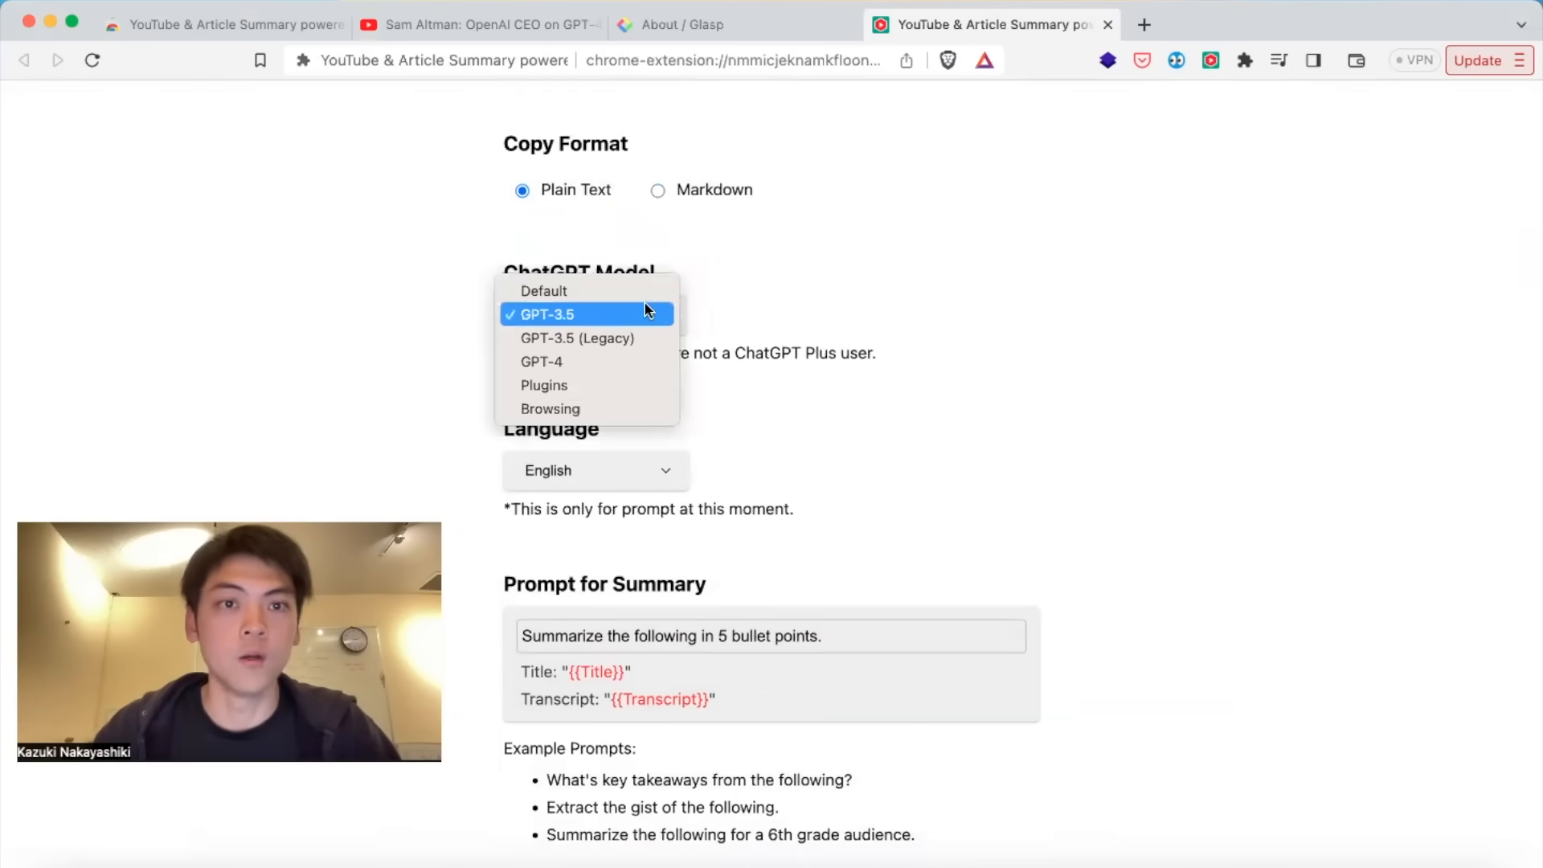
mouse_move(636, 421)
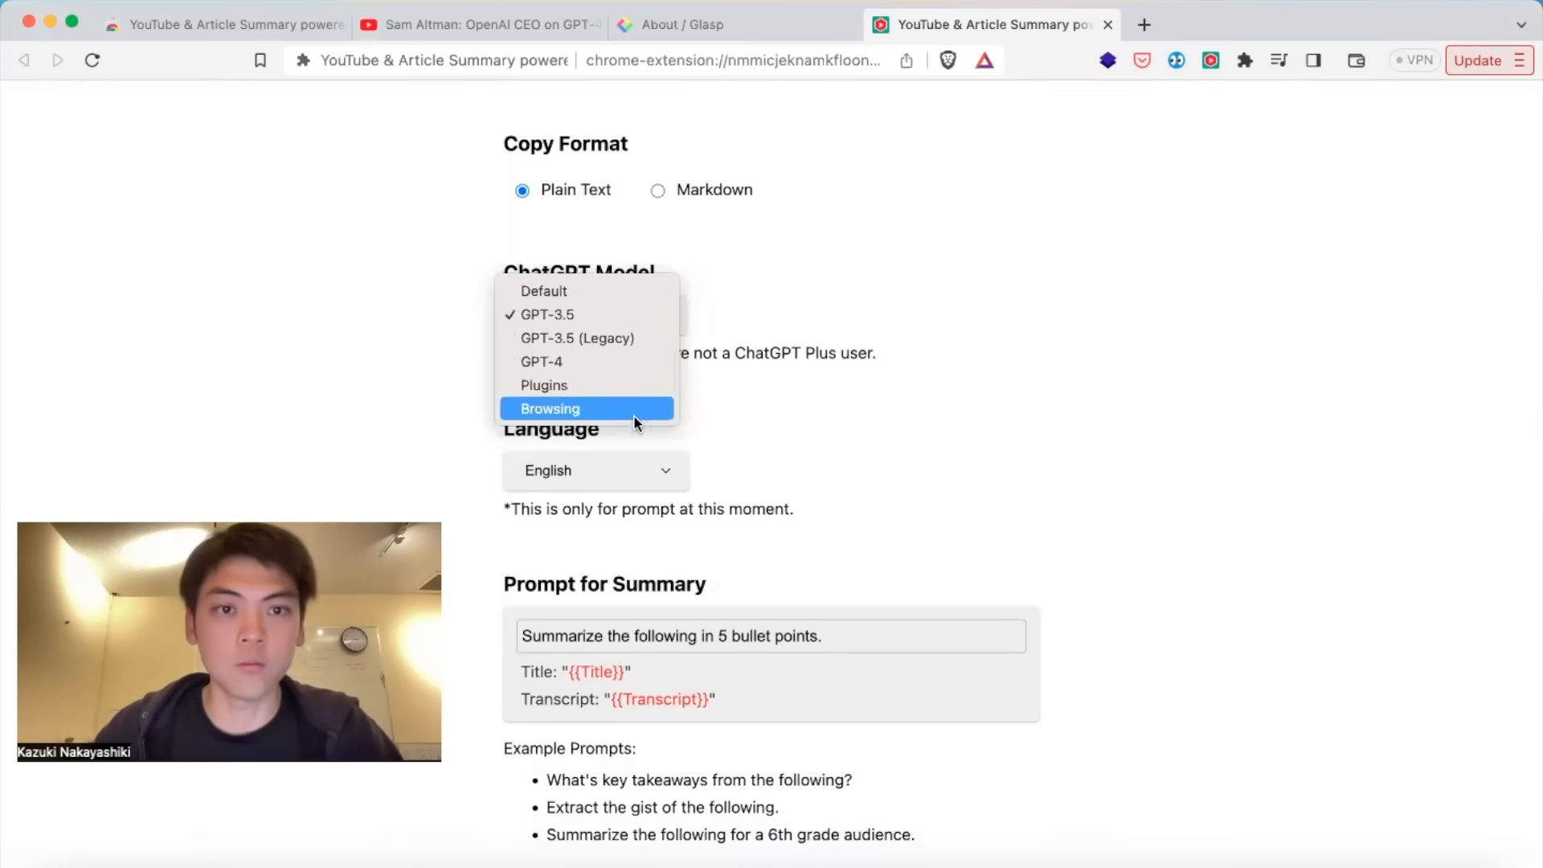
mouse_move(653, 381)
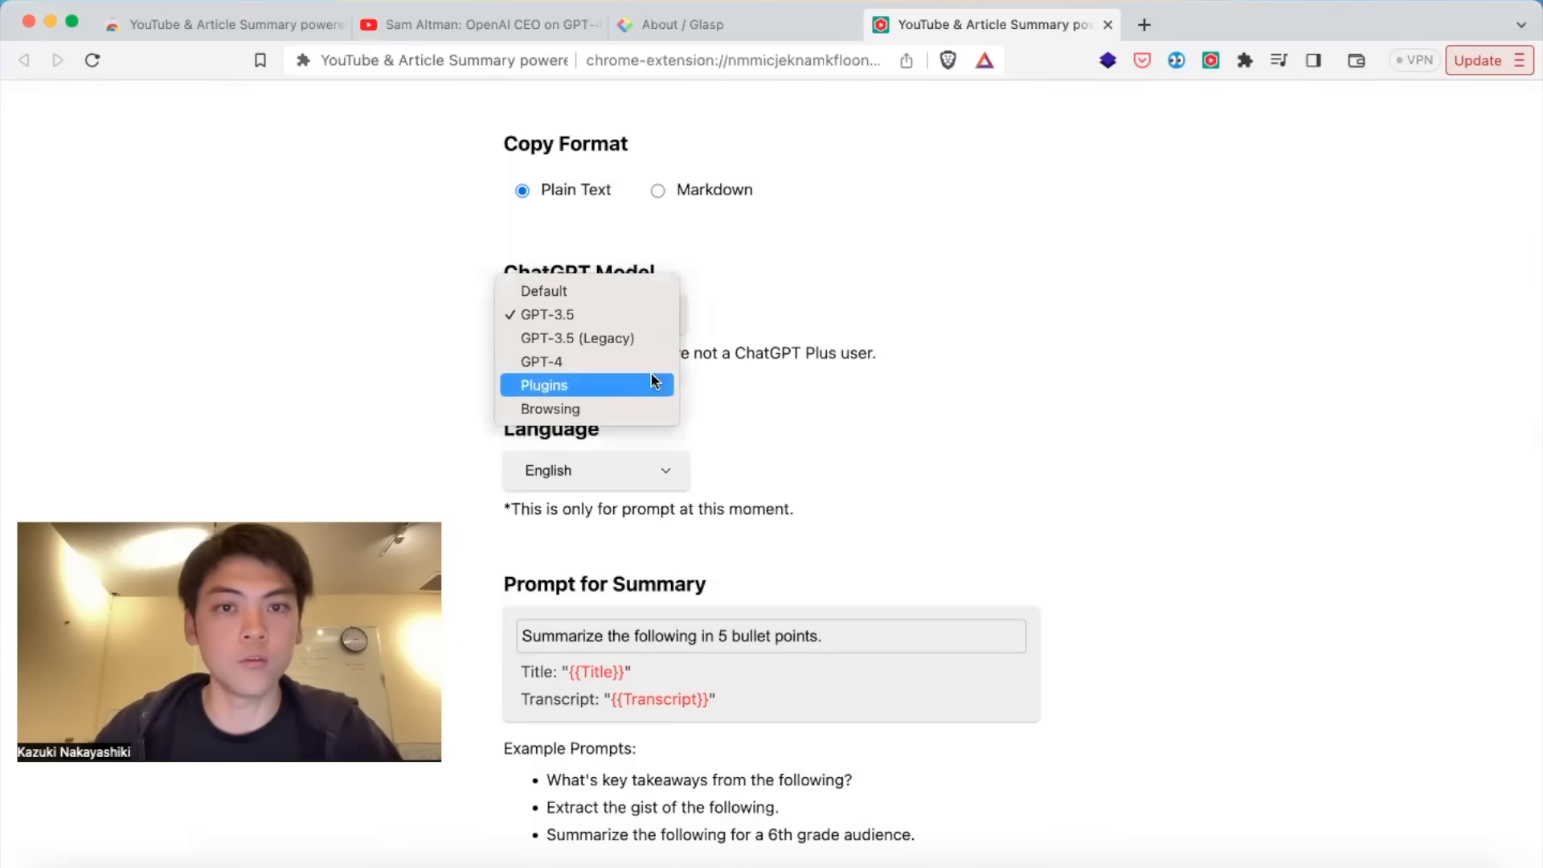
mouse_move(656, 334)
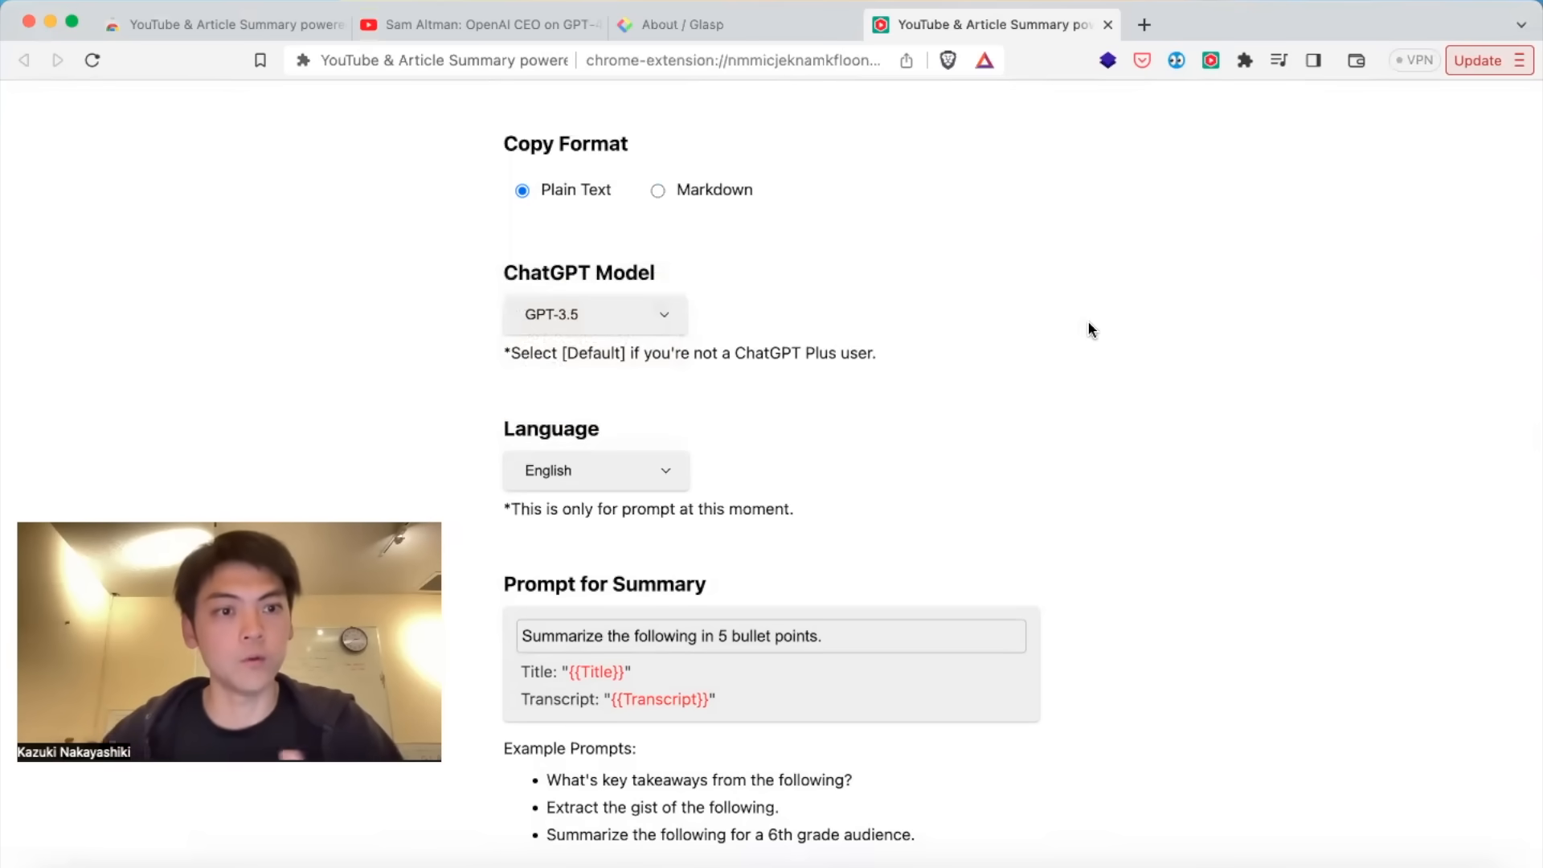
scroll("down", 3)
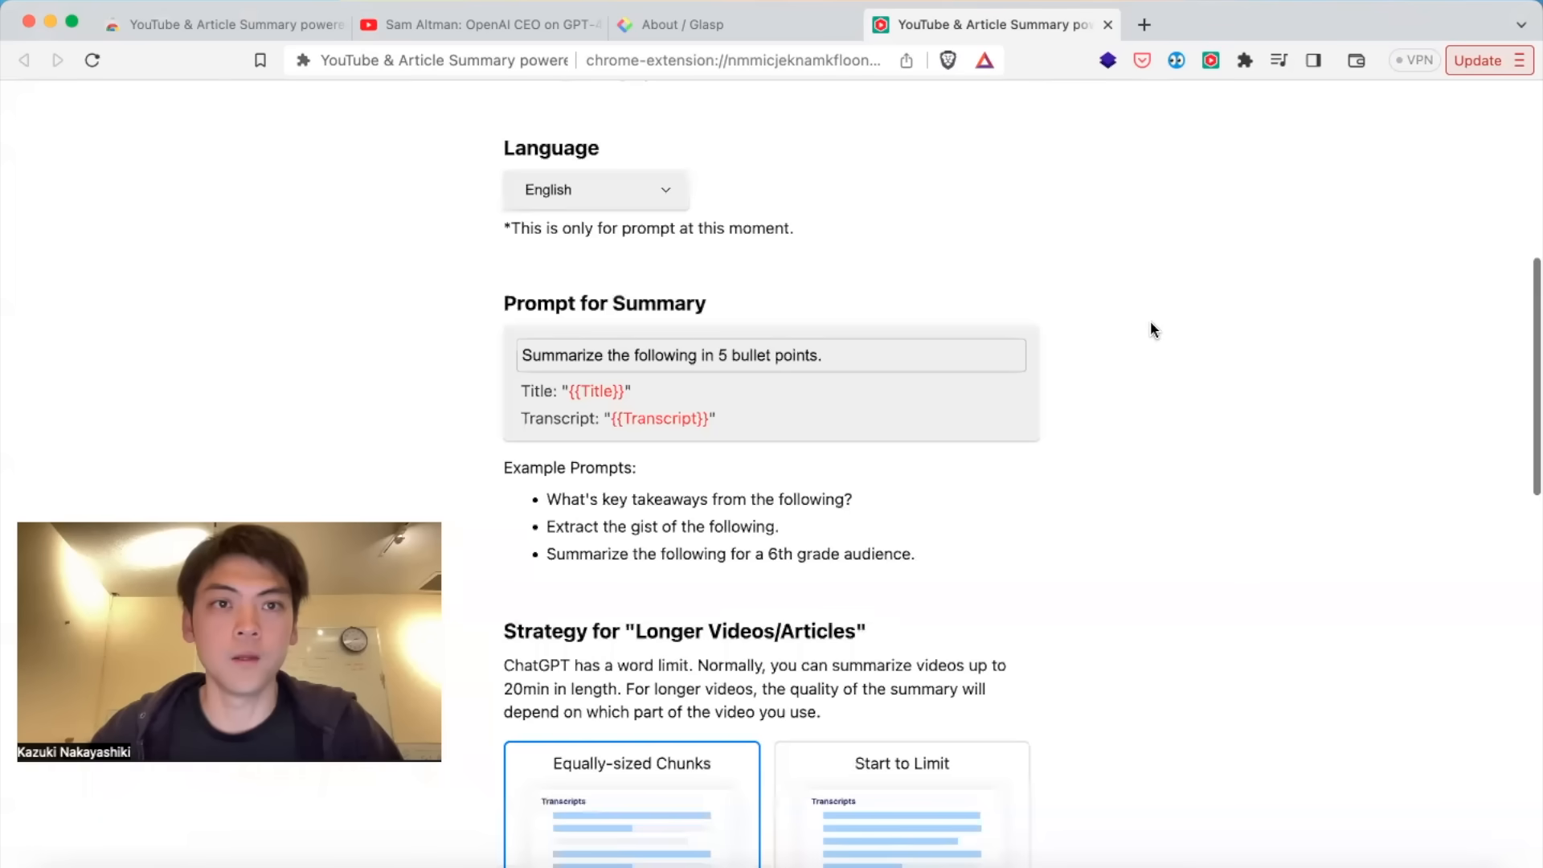
left_click(594, 190)
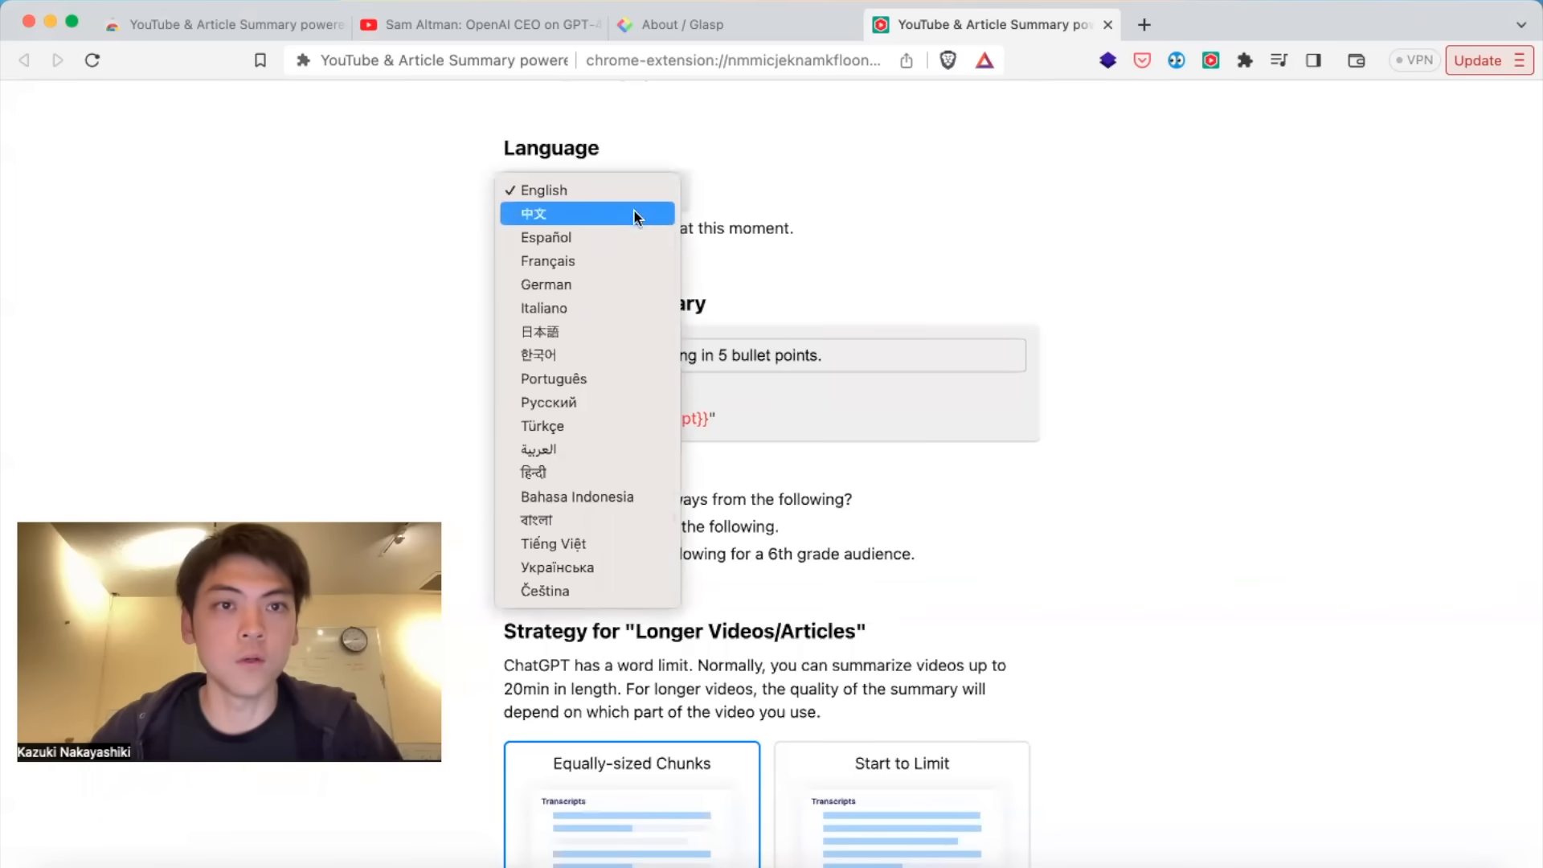
mouse_move(1085, 244)
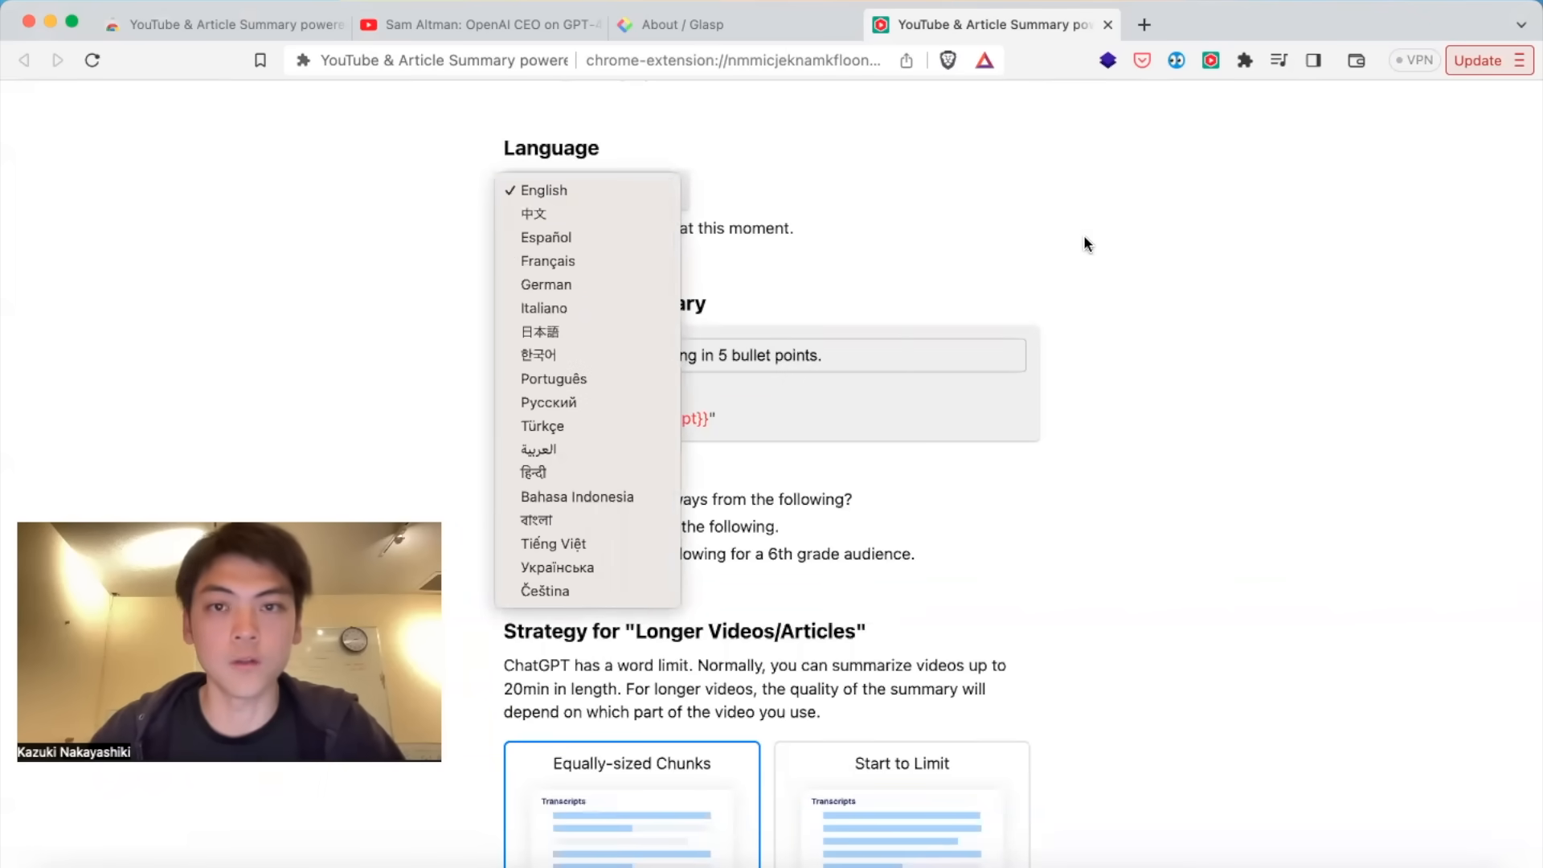
left_click(544, 190)
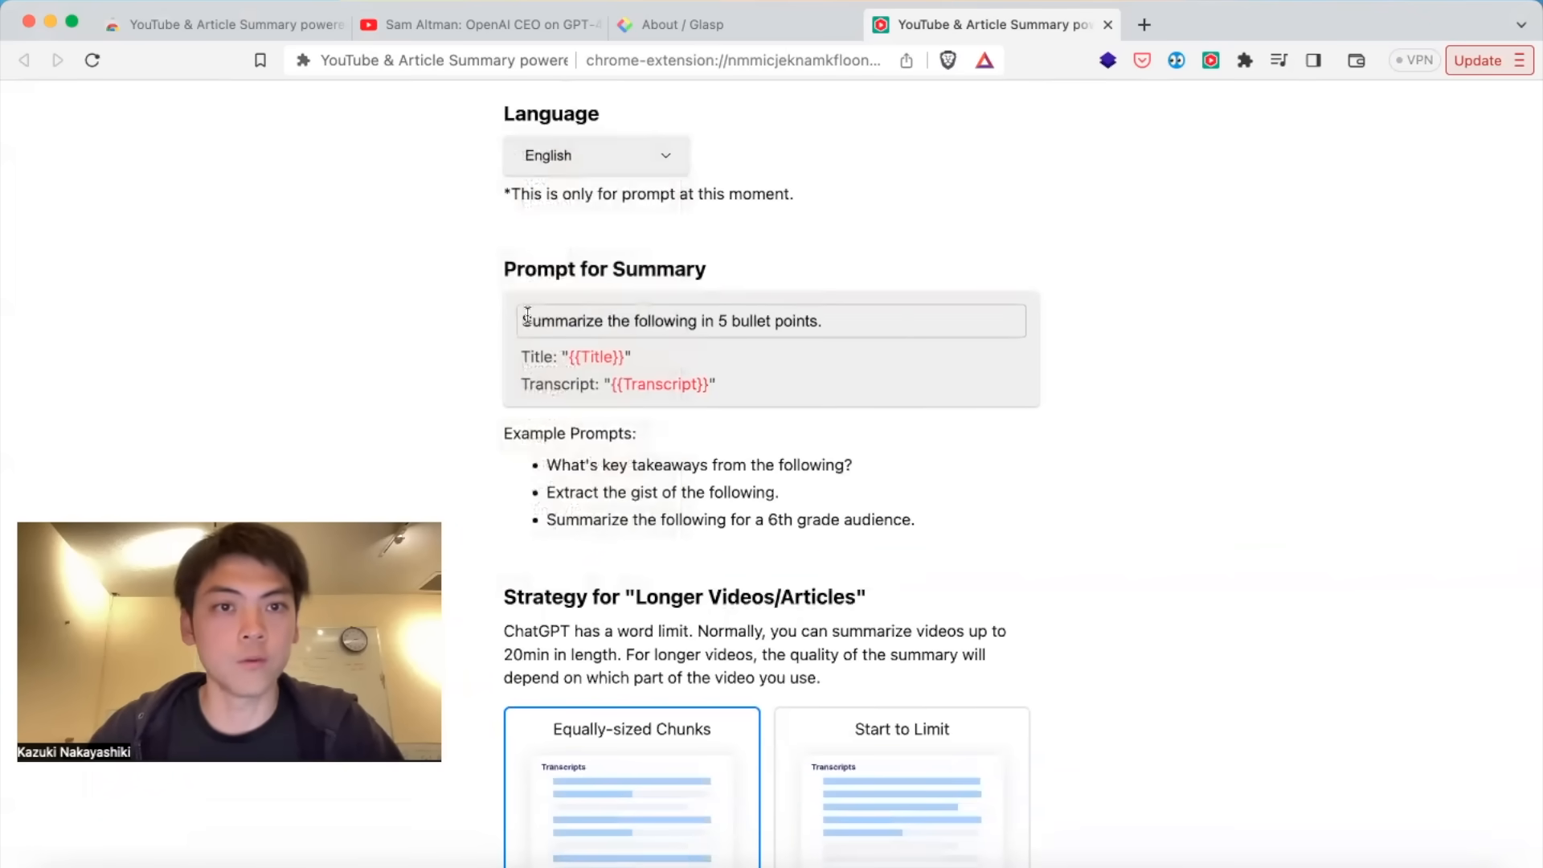
mouse_move(958, 481)
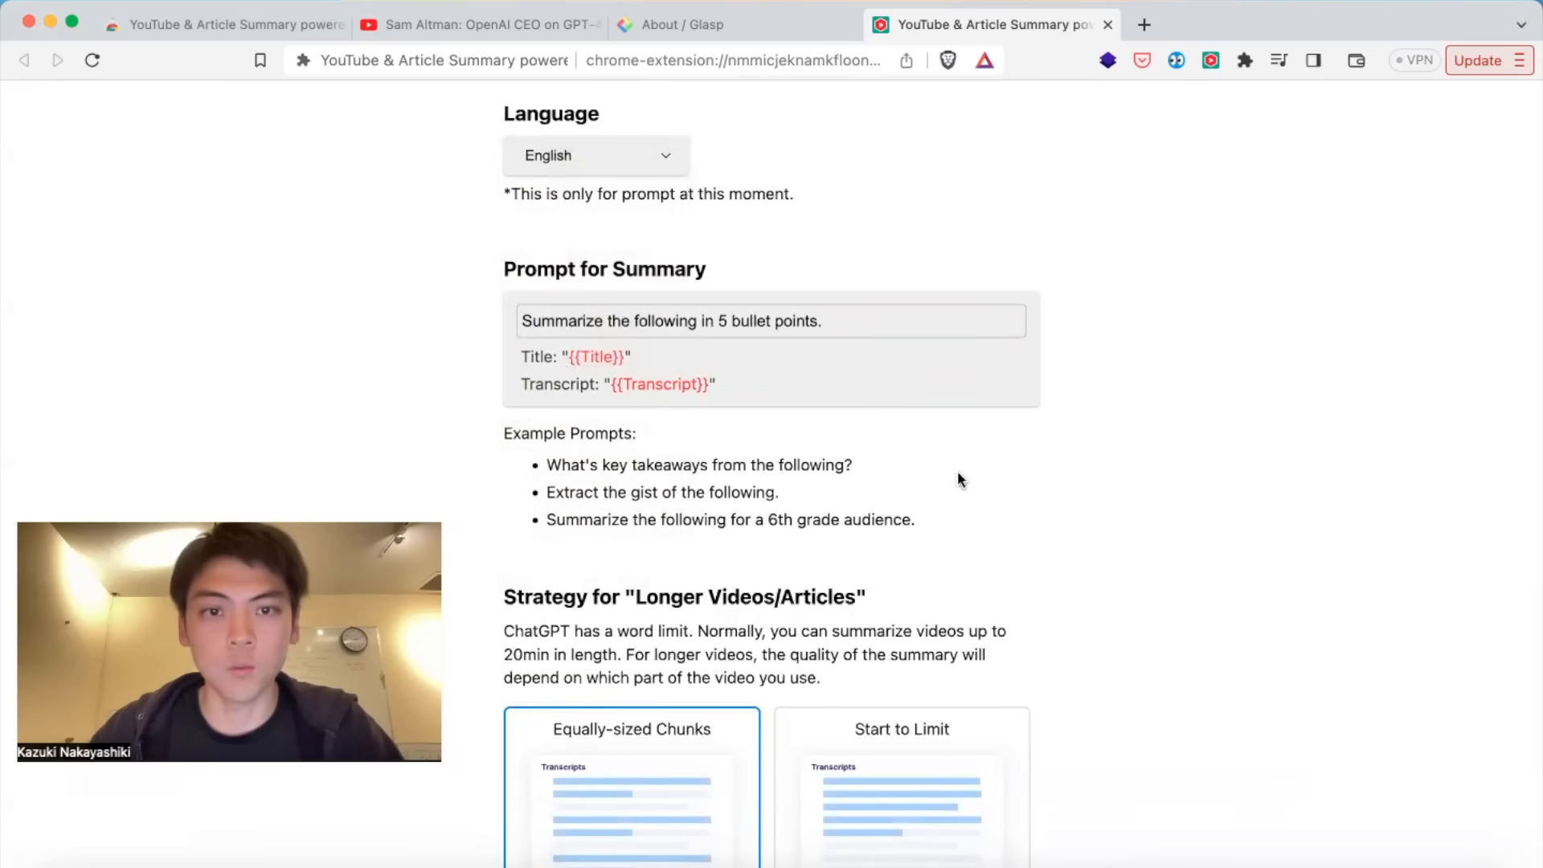
mouse_move(1070, 478)
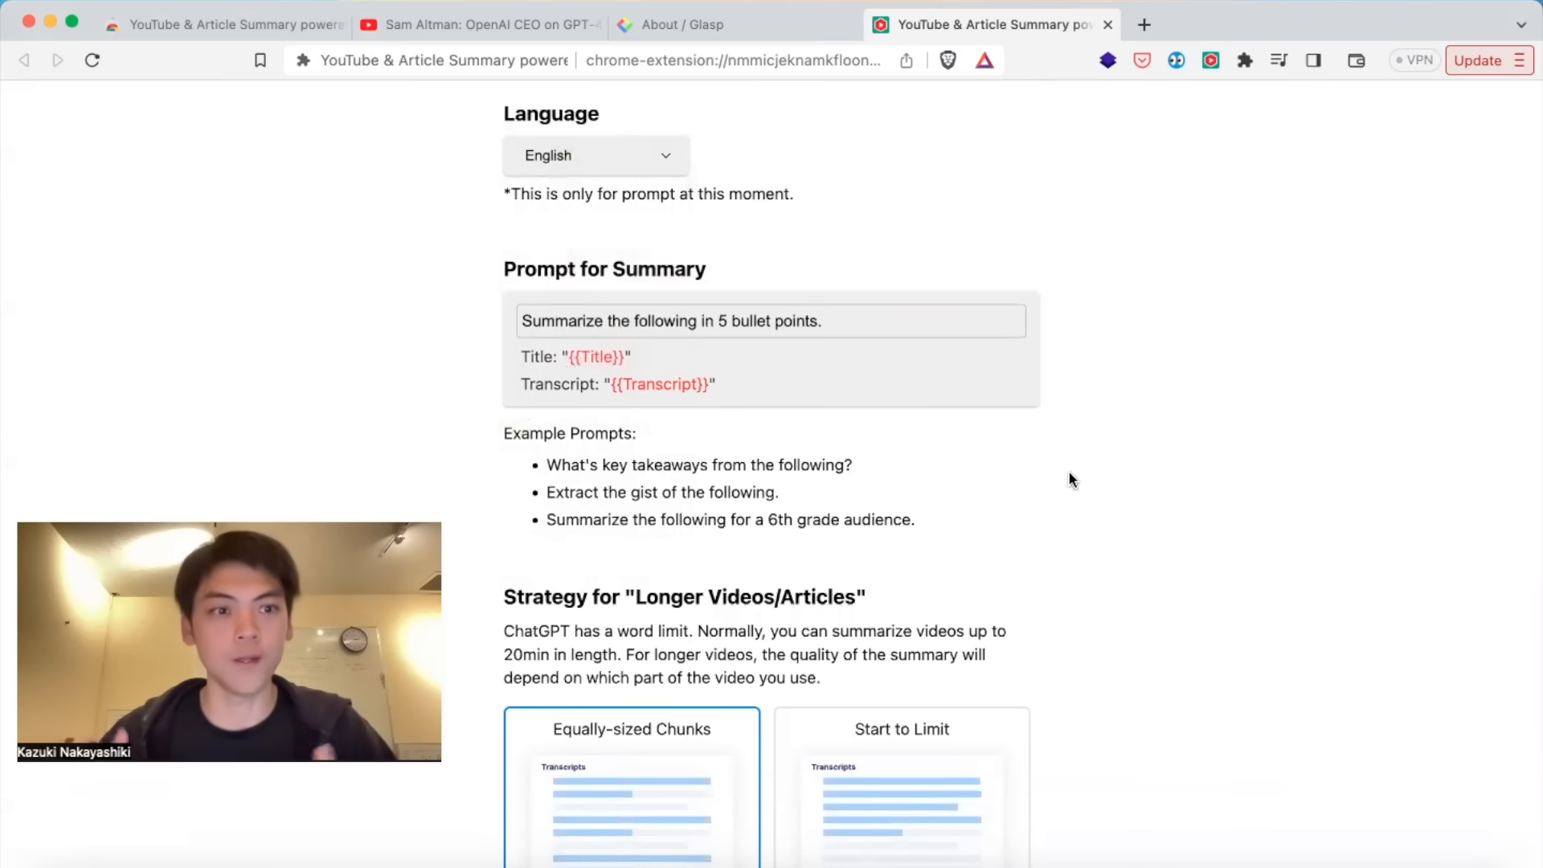
scroll("down", 3)
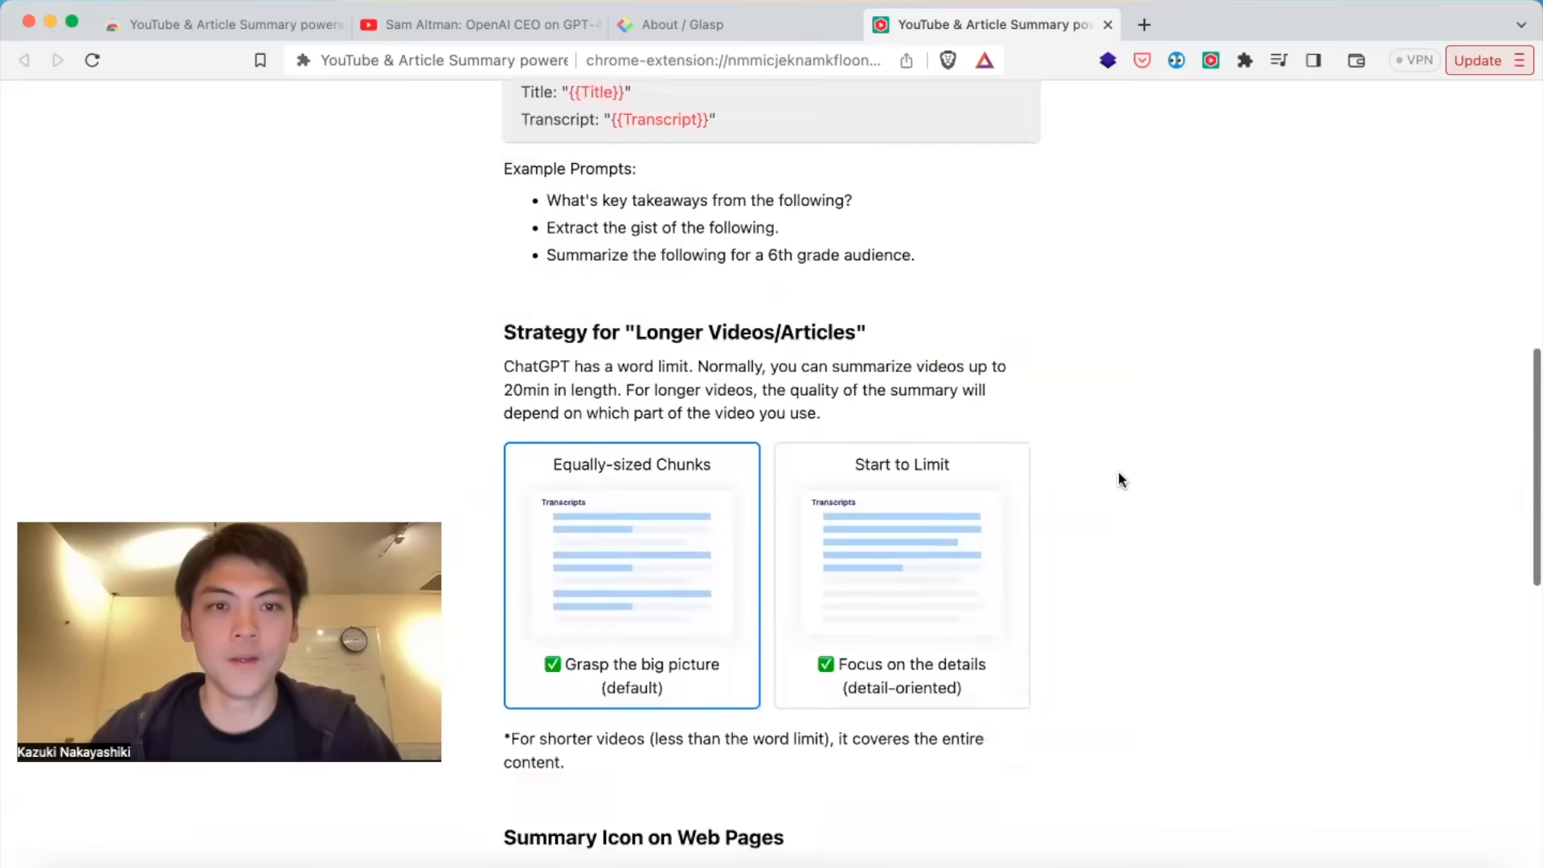
scroll("down", 3)
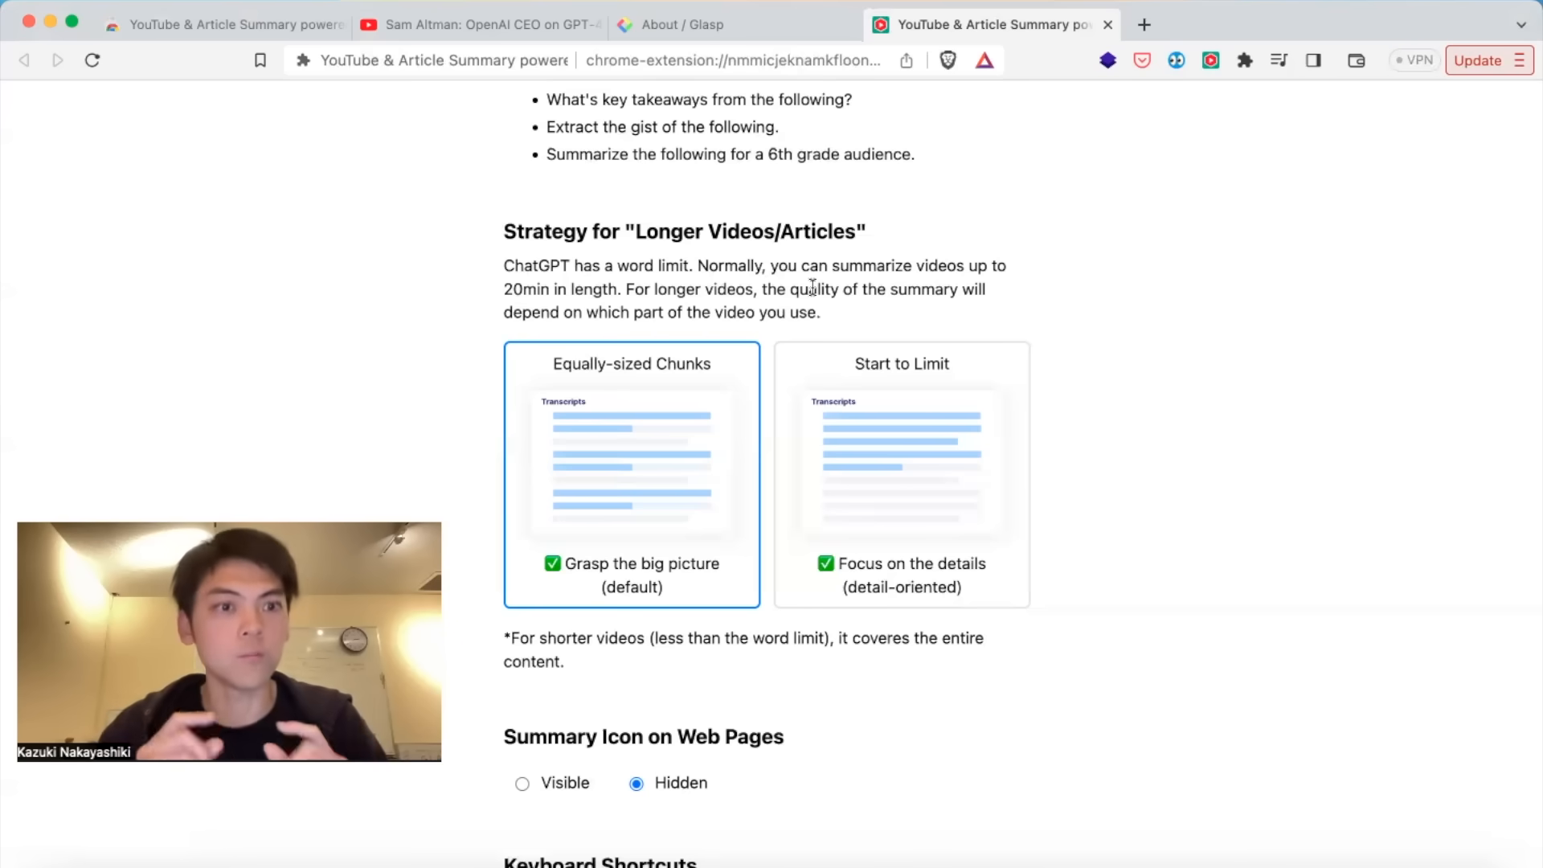
mouse_move(842, 360)
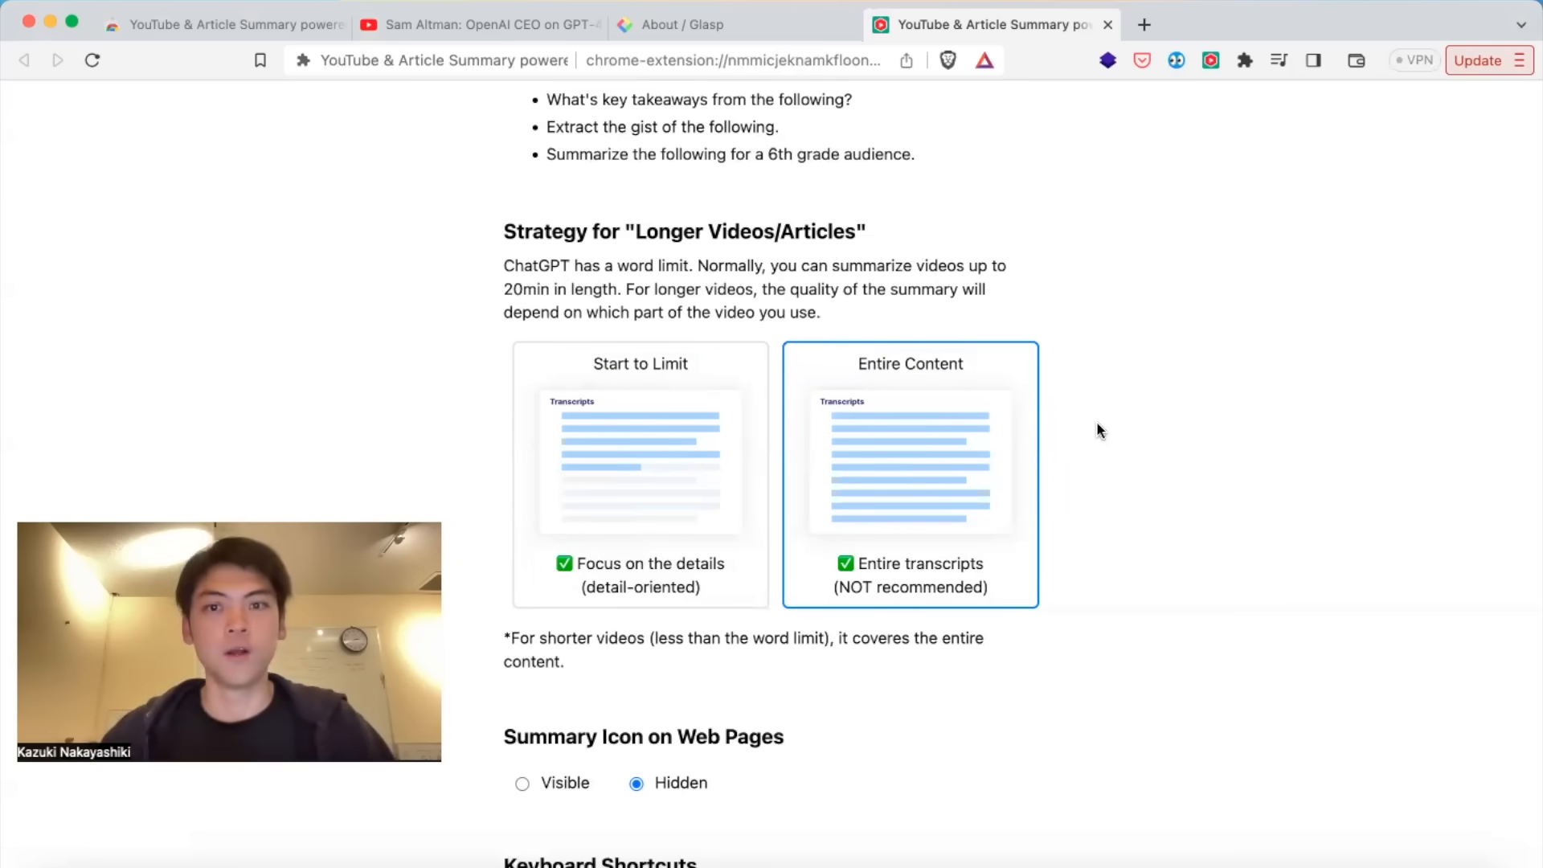
mouse_move(969, 456)
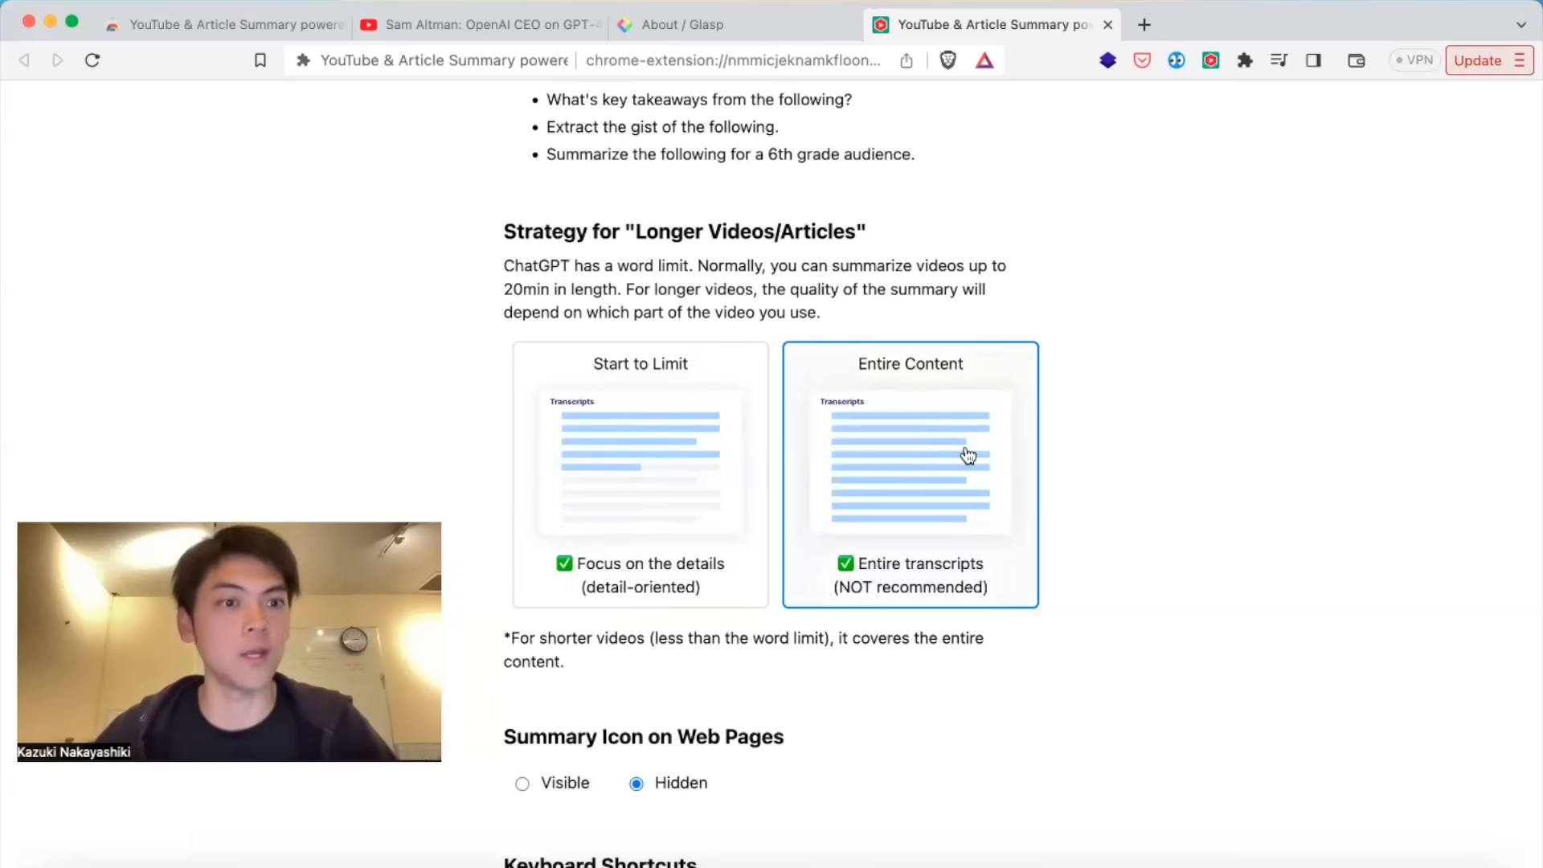
mouse_move(927, 461)
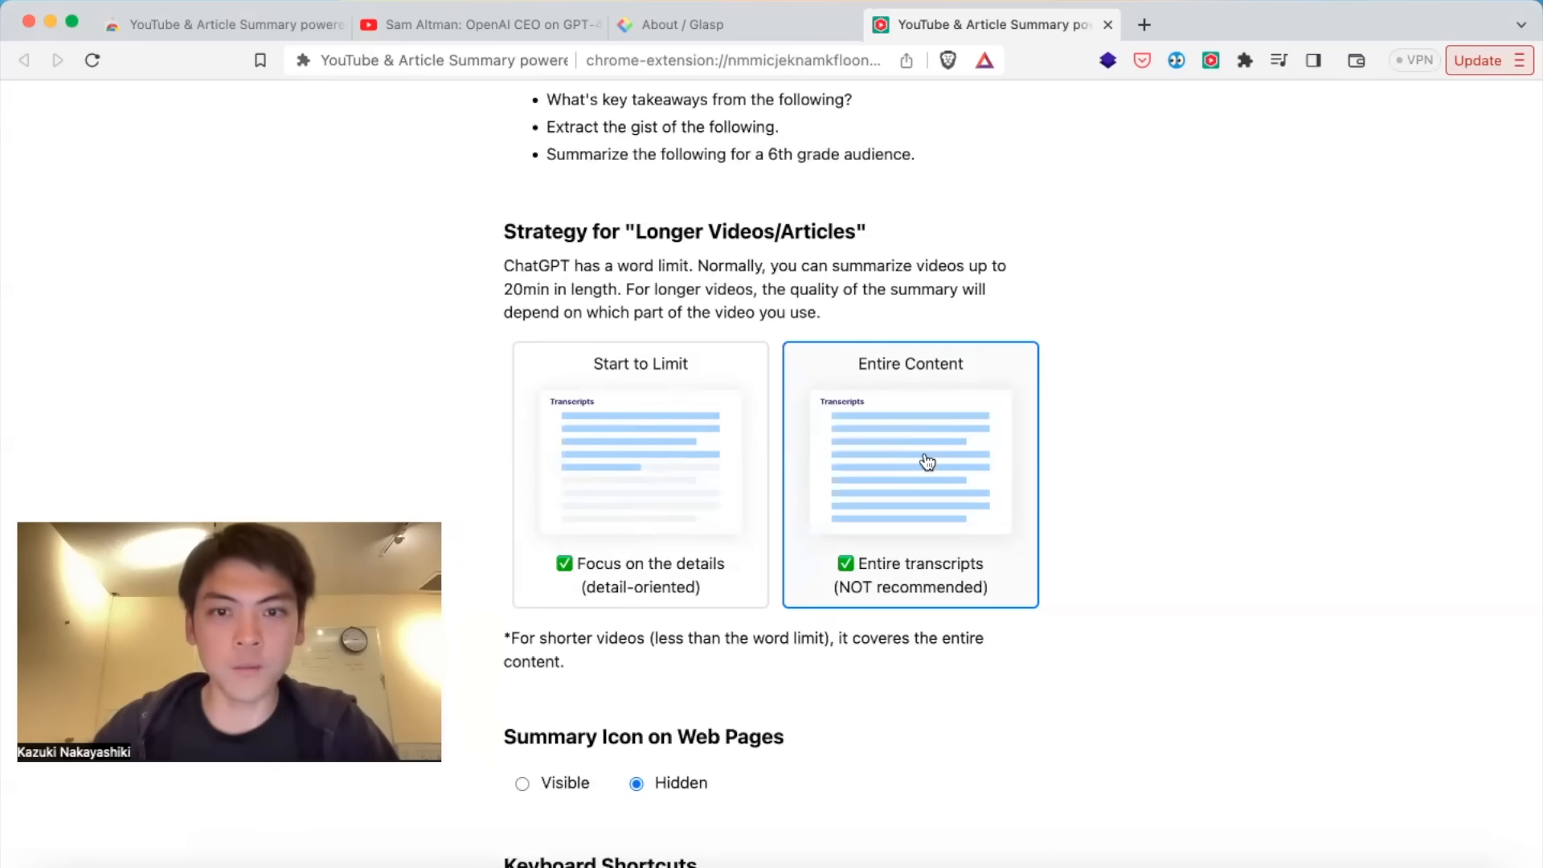
scroll("down", 3)
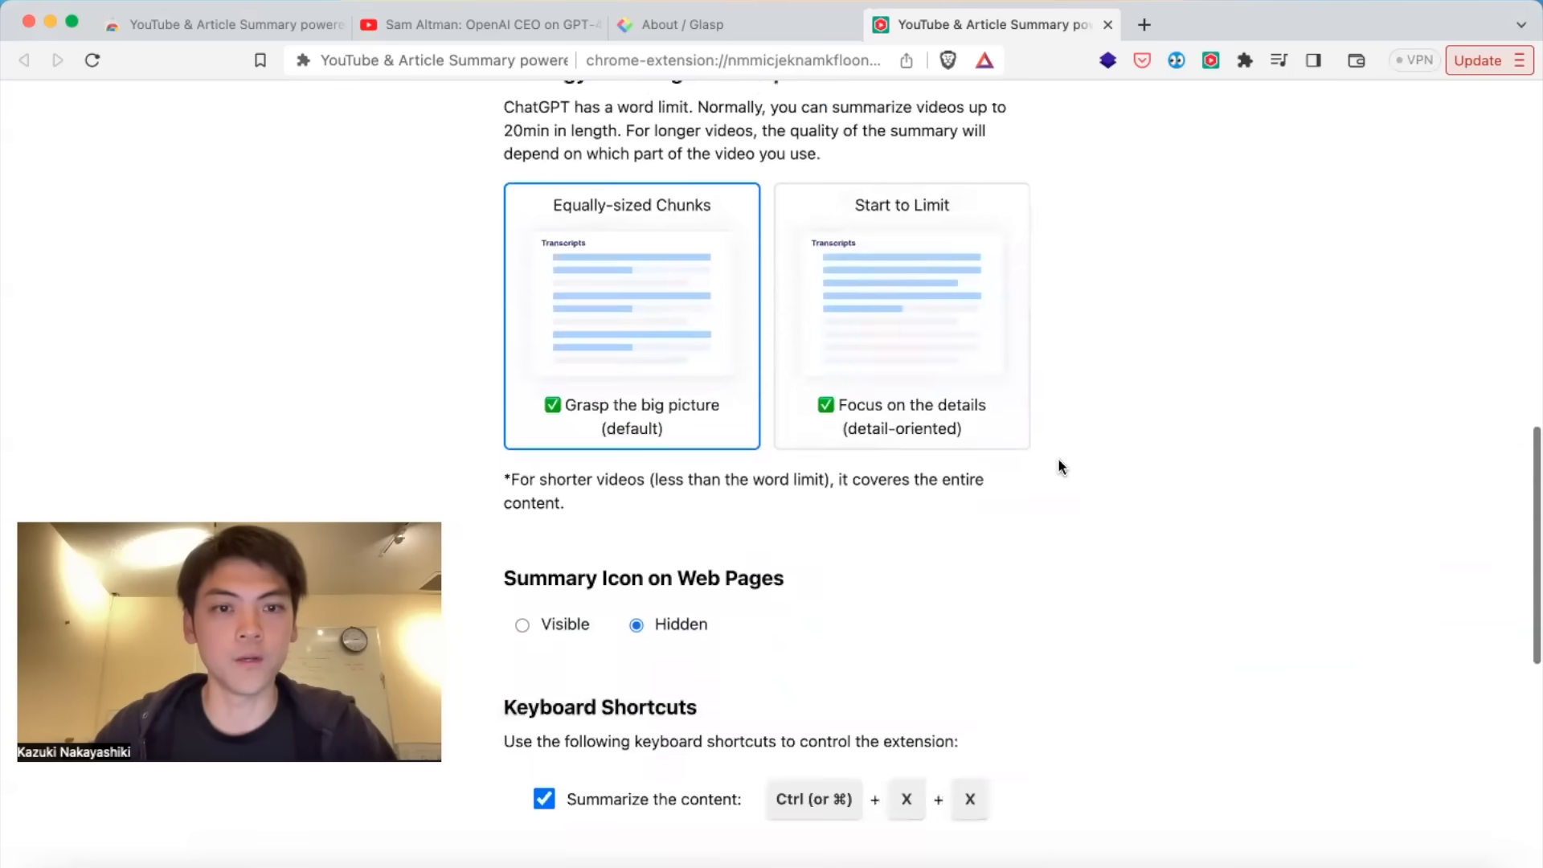
left_click(522, 434)
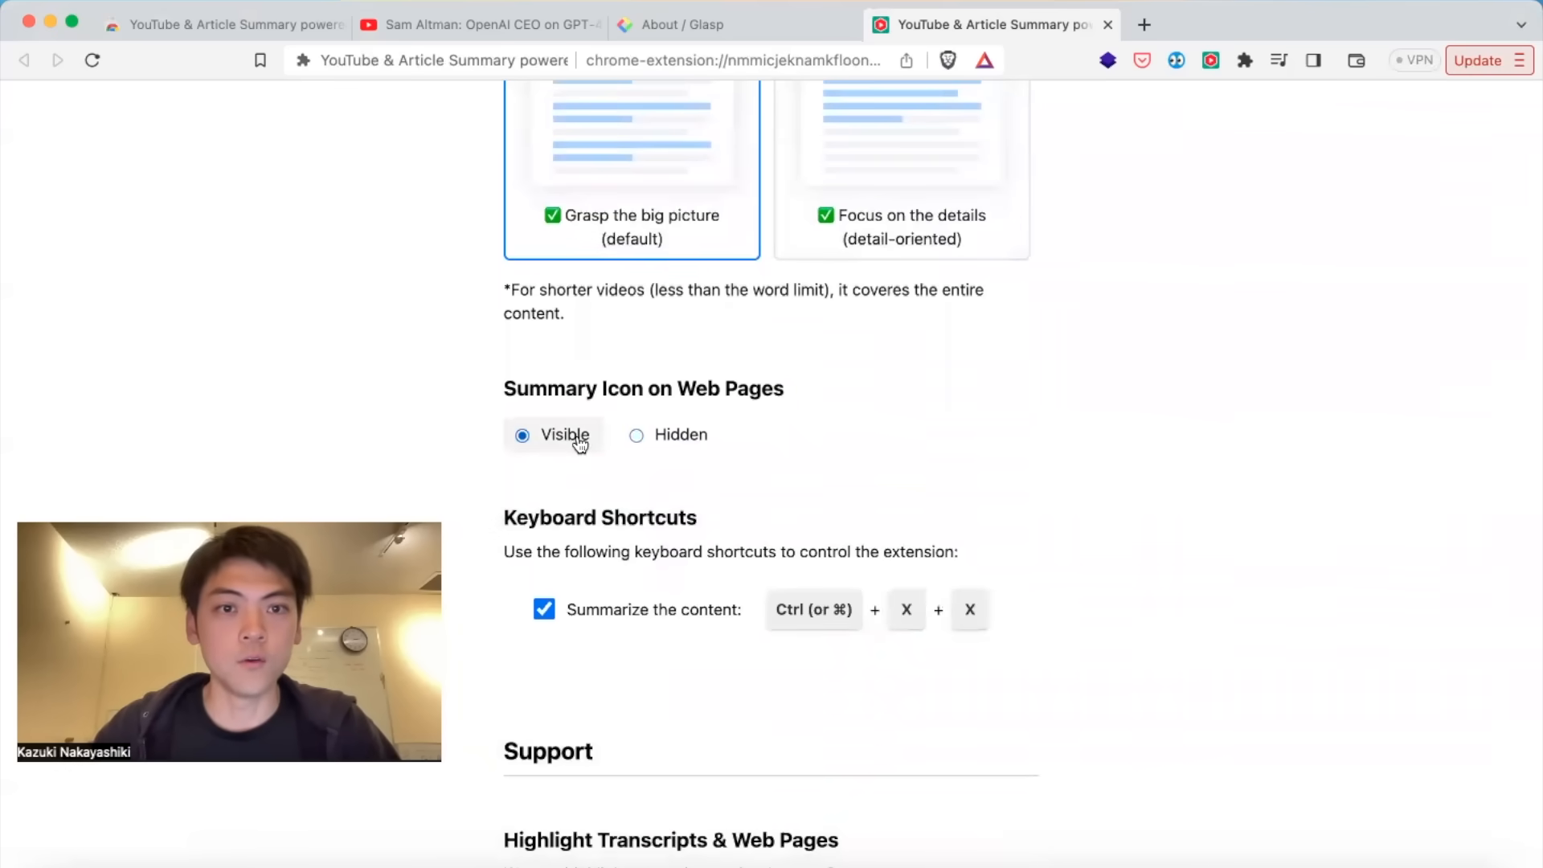
left_click(691, 26)
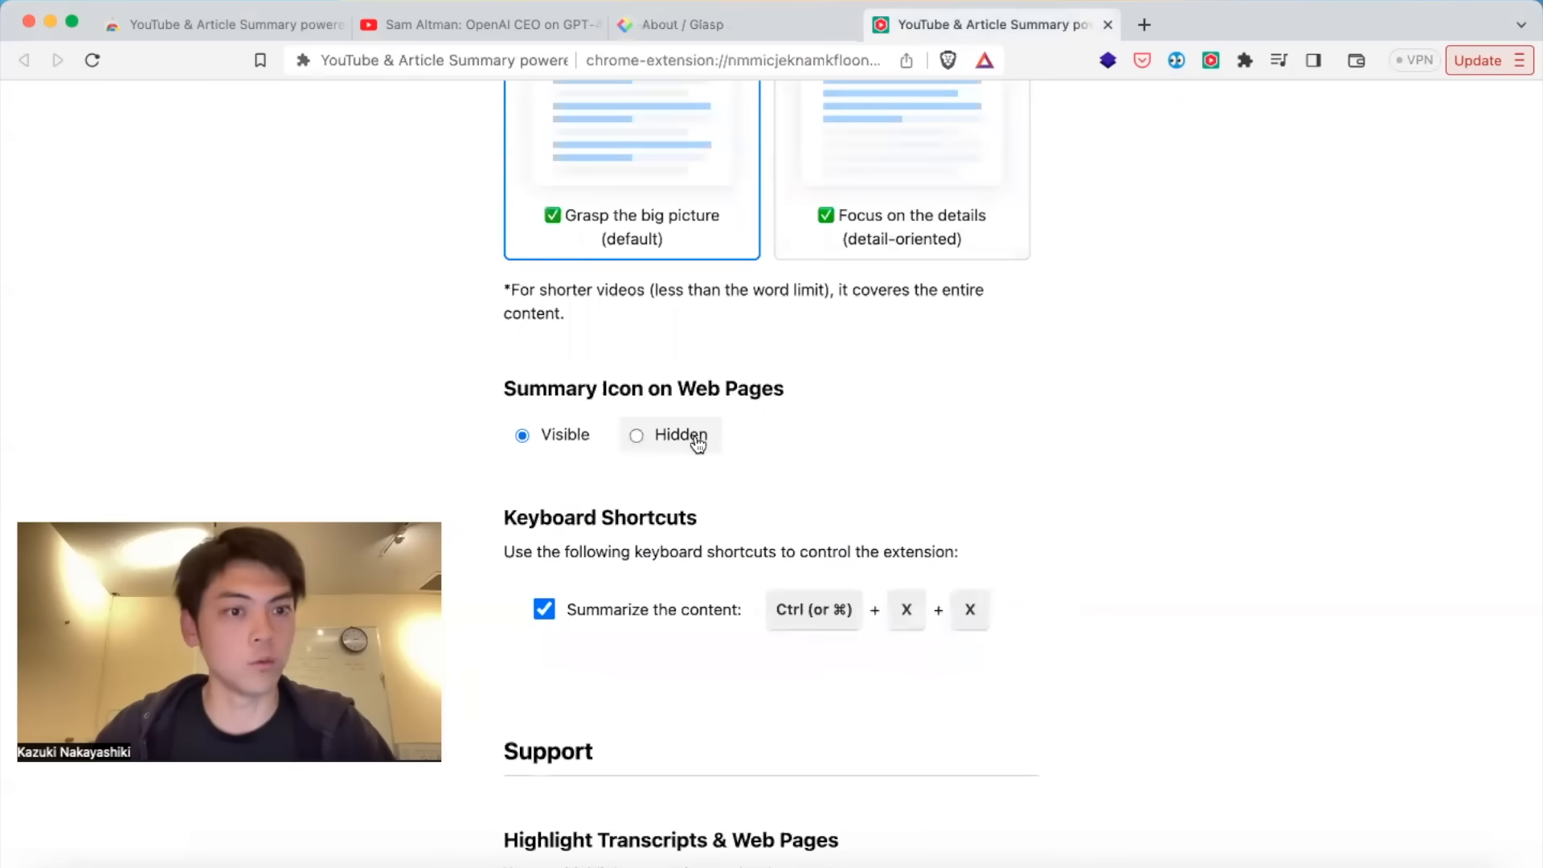
left_click(636, 434)
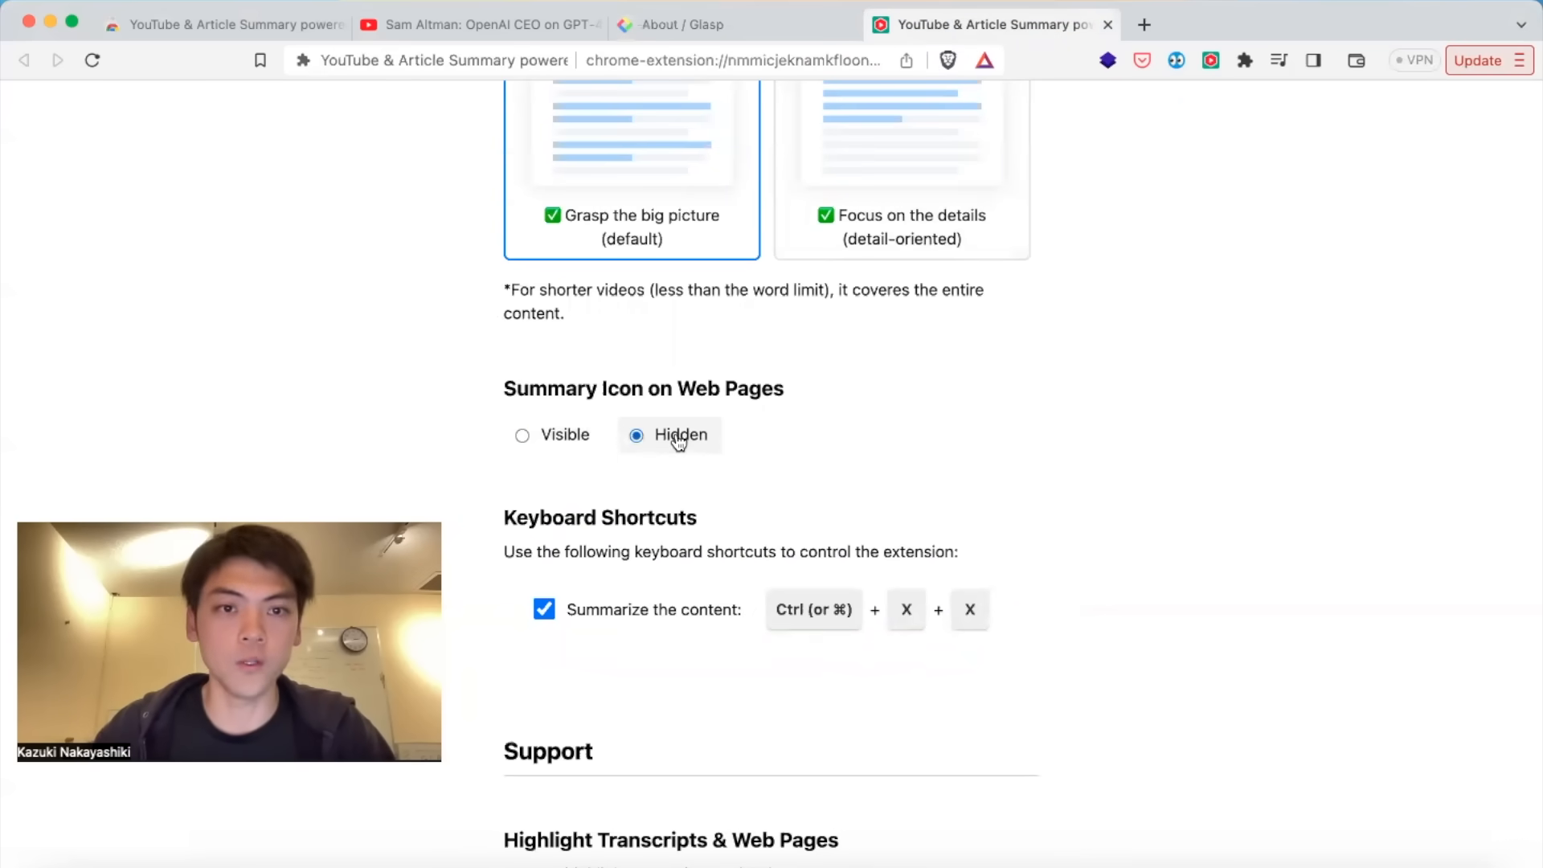
scroll("down", 3)
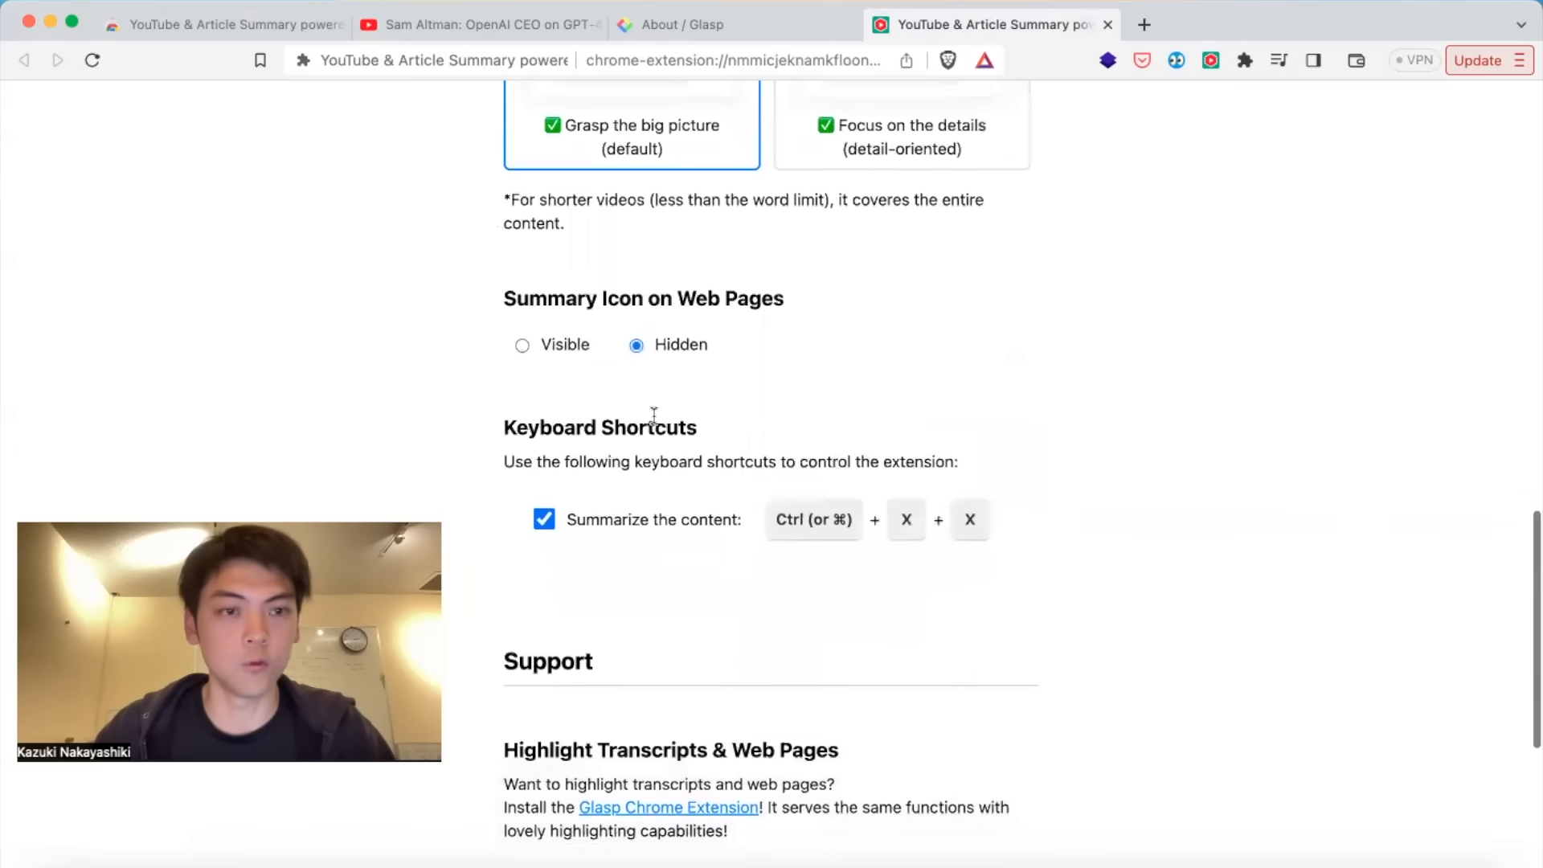
scroll("down", 3)
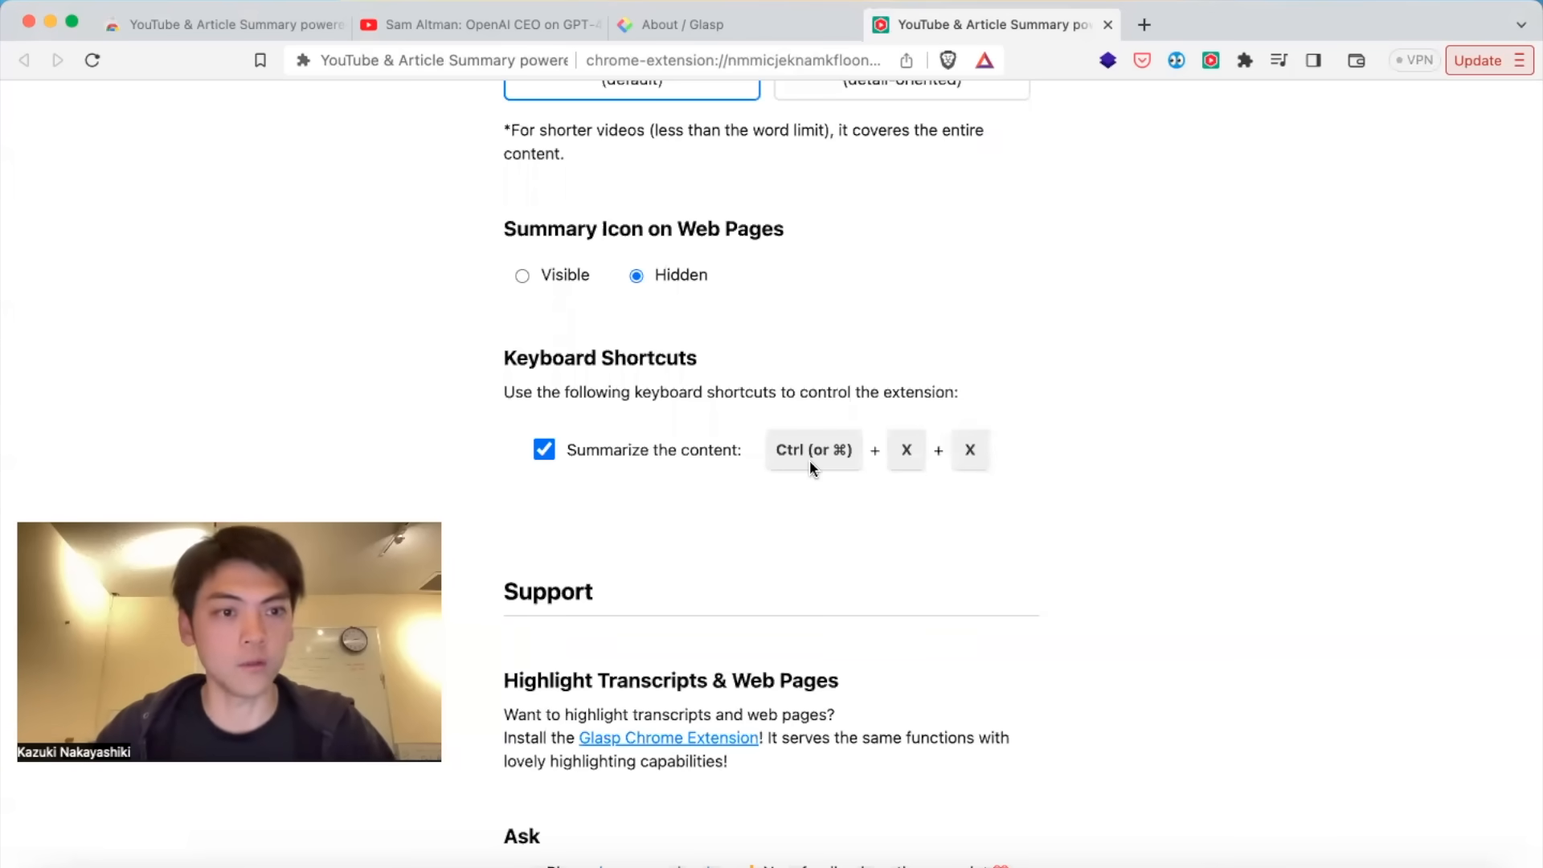
left_click(543, 450)
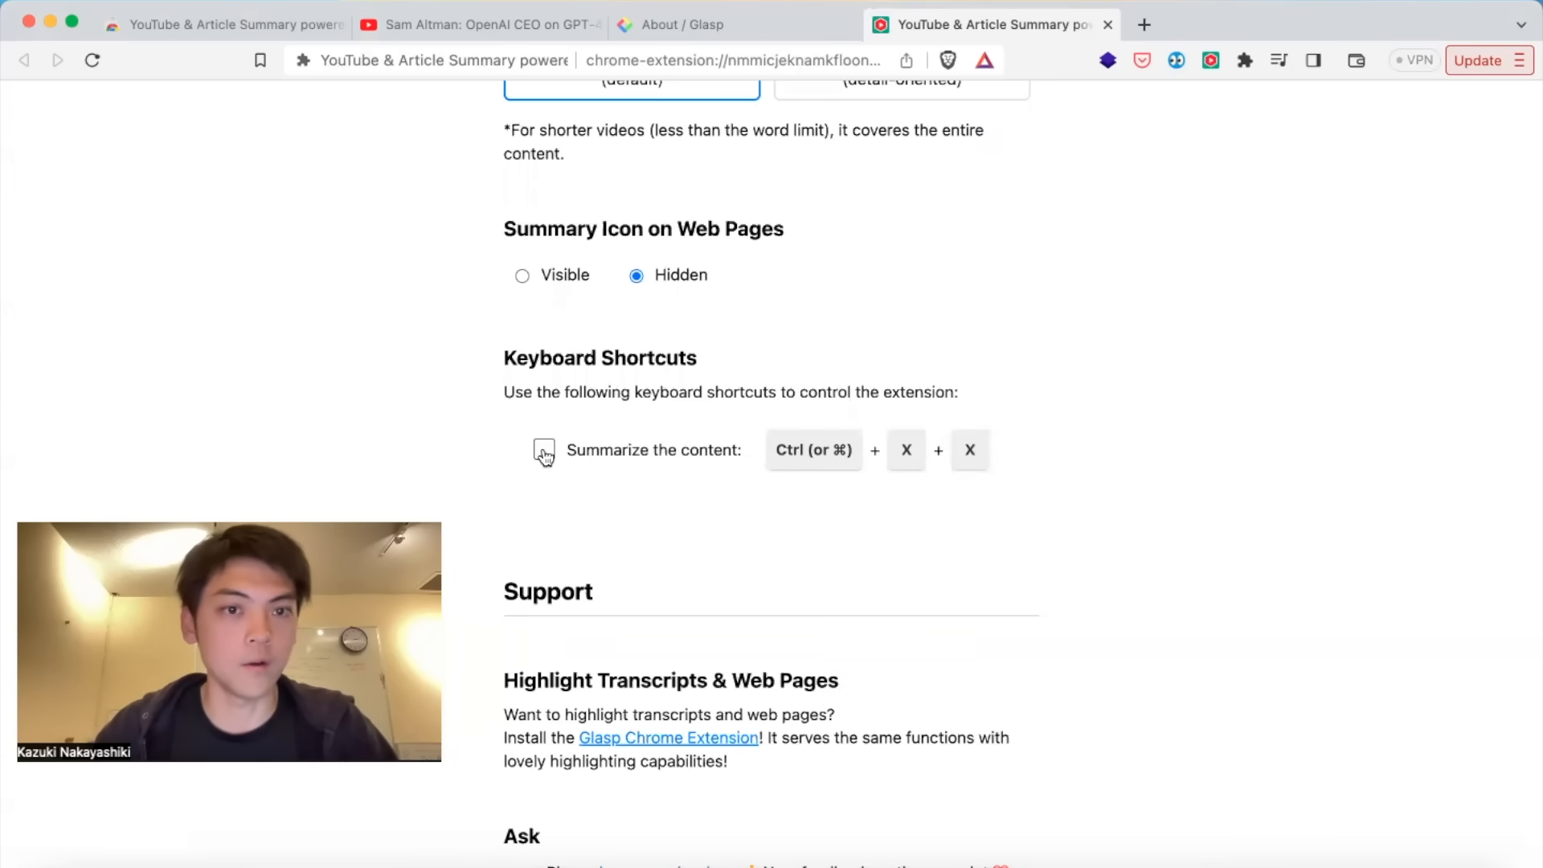
left_click(543, 450)
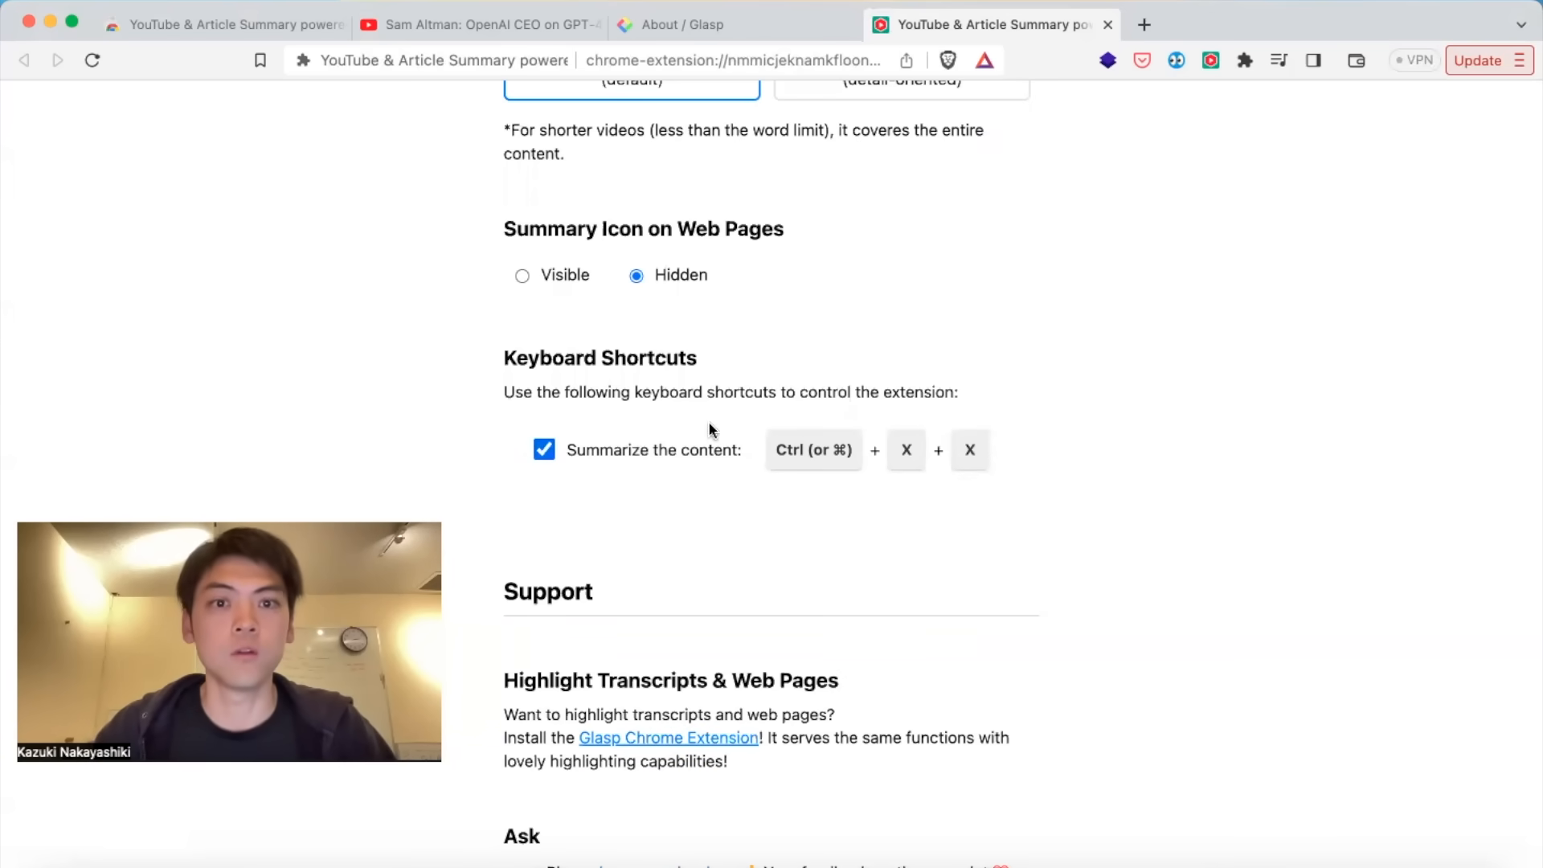
scroll("down", 3)
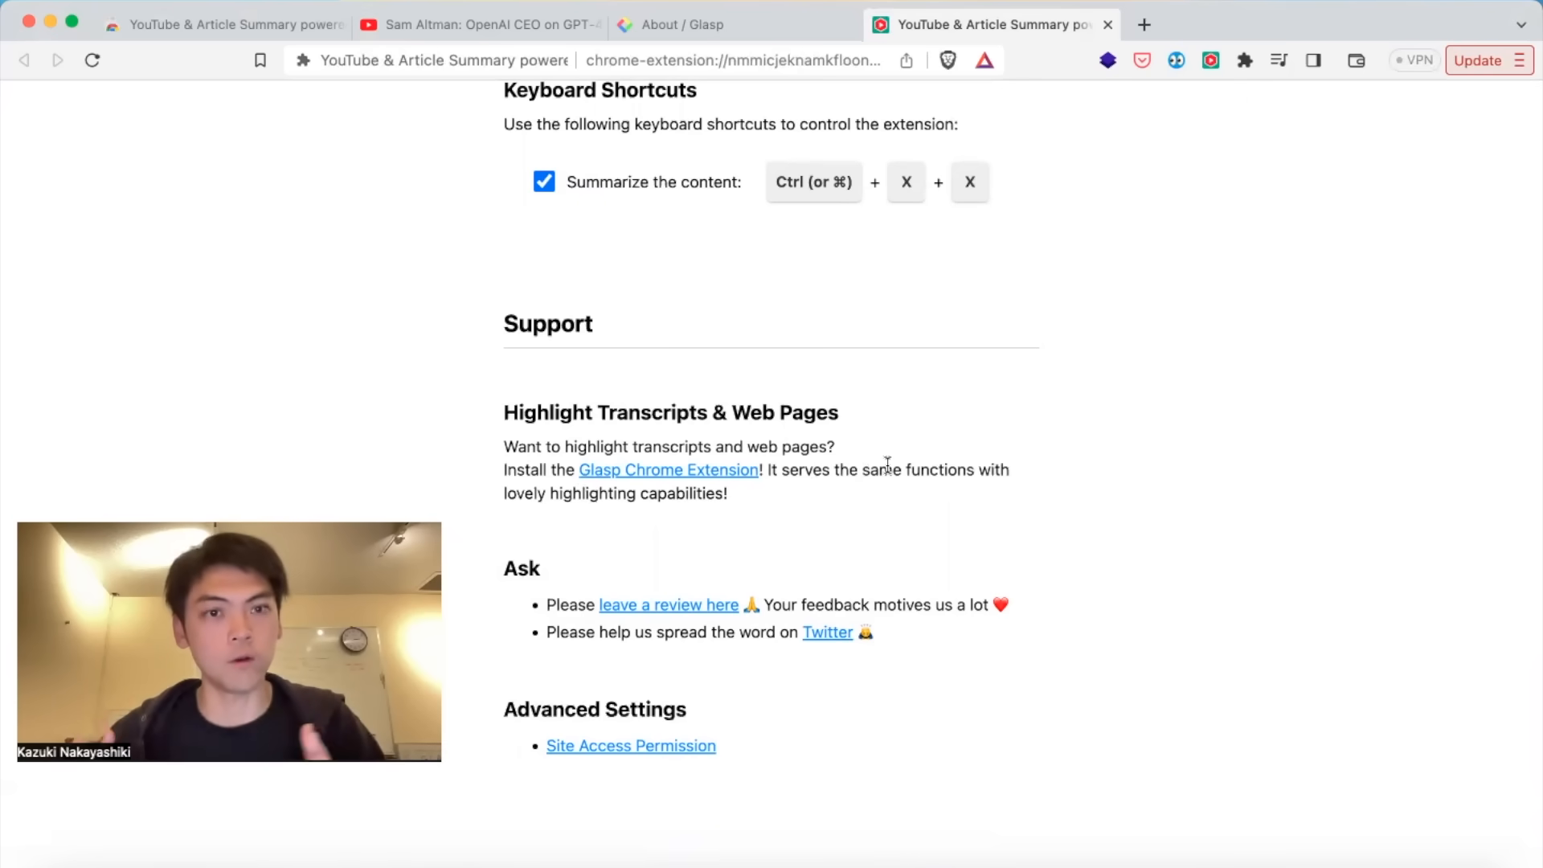
Return to the extension's Chrome Web Store listing after a glance at Glasp's About page.
left_click(225, 24)
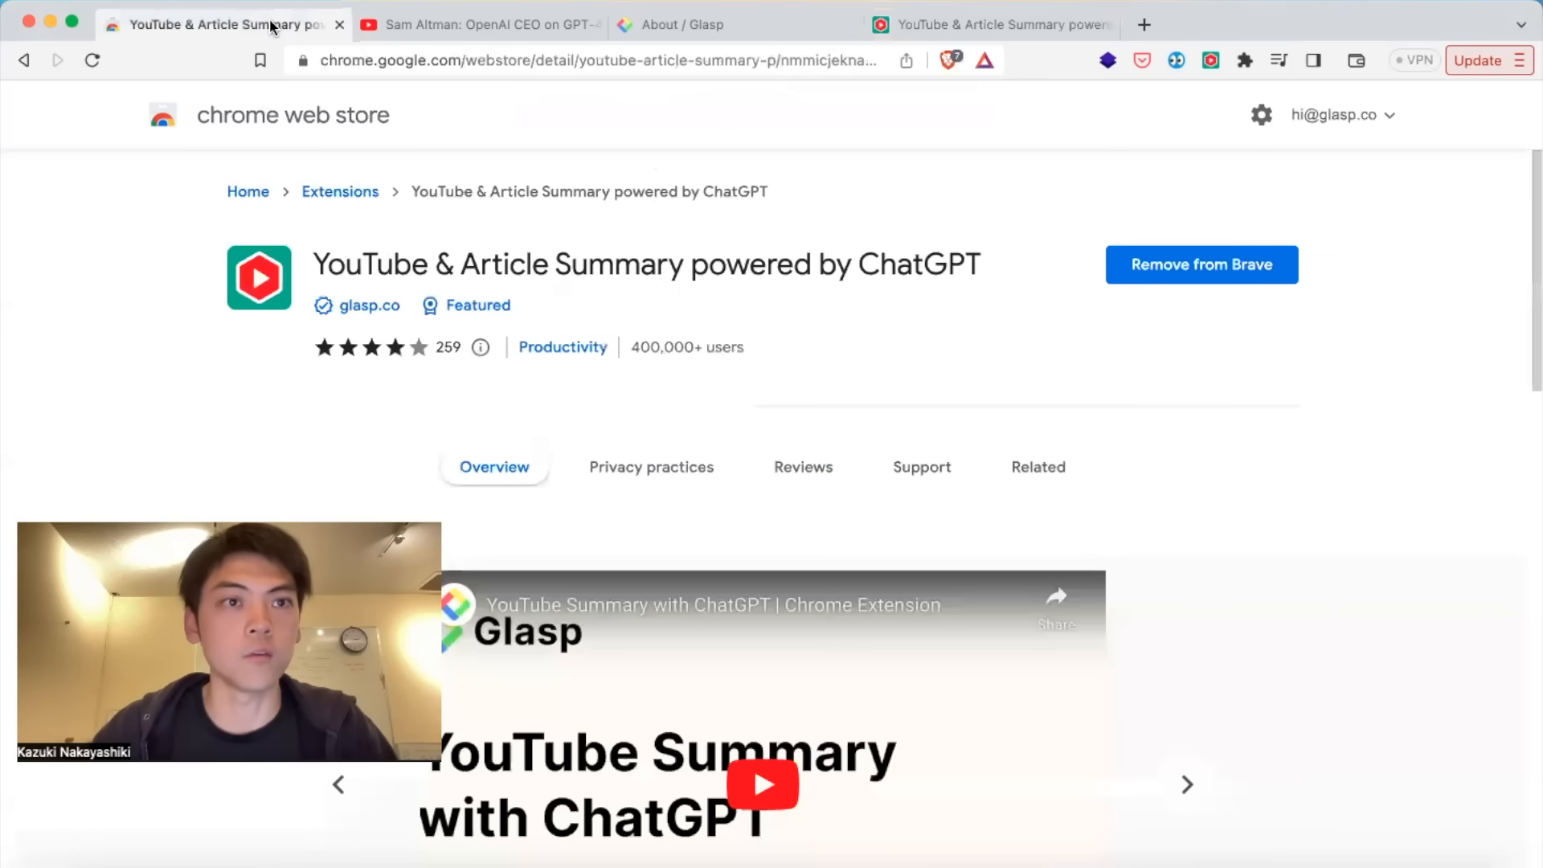
mouse_move(791, 303)
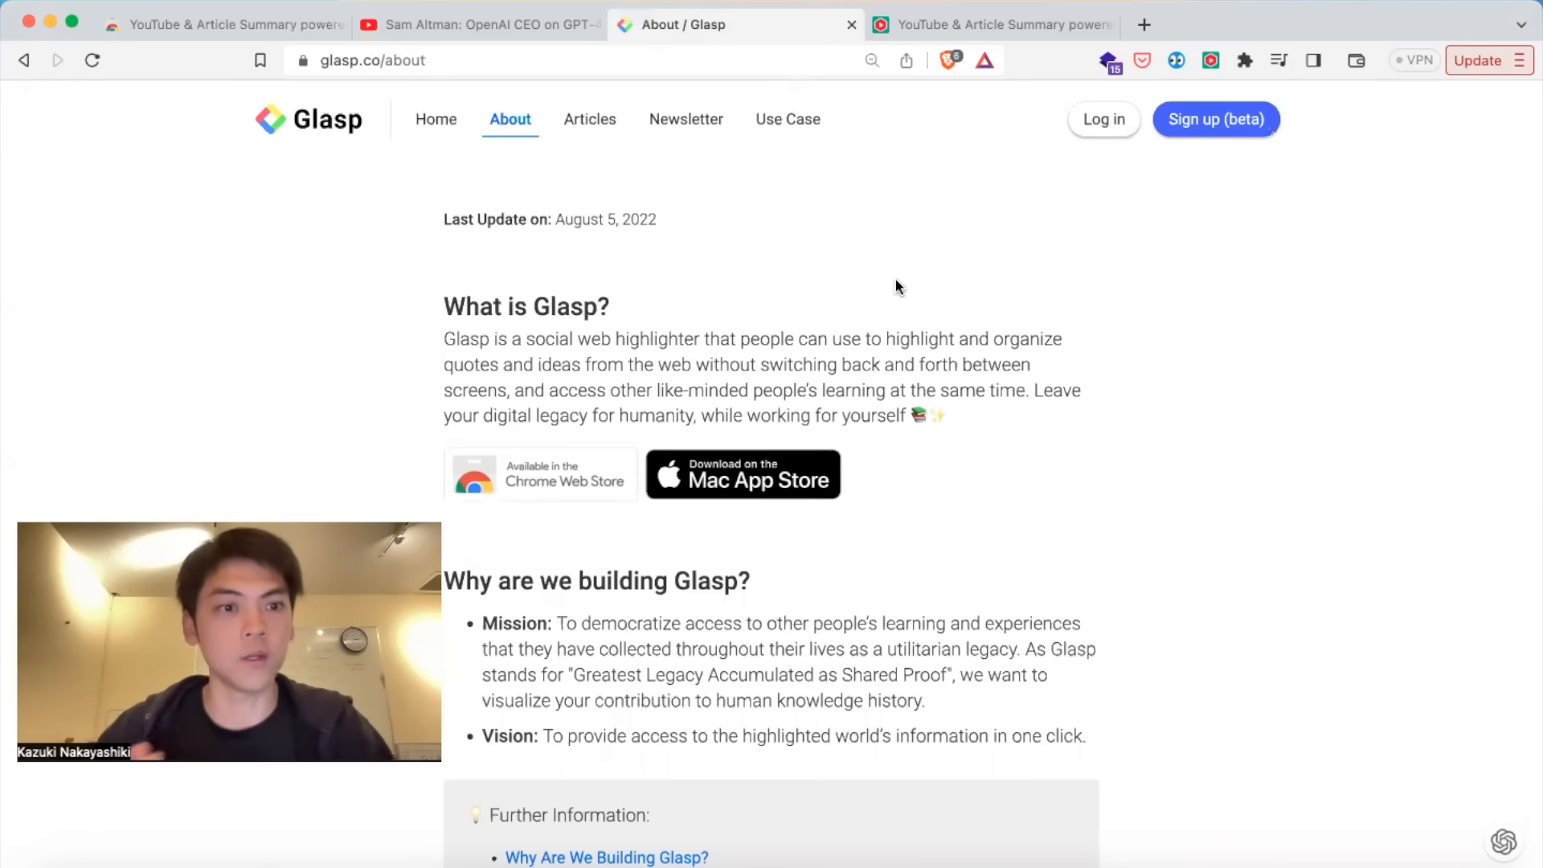
left_click(217, 24)
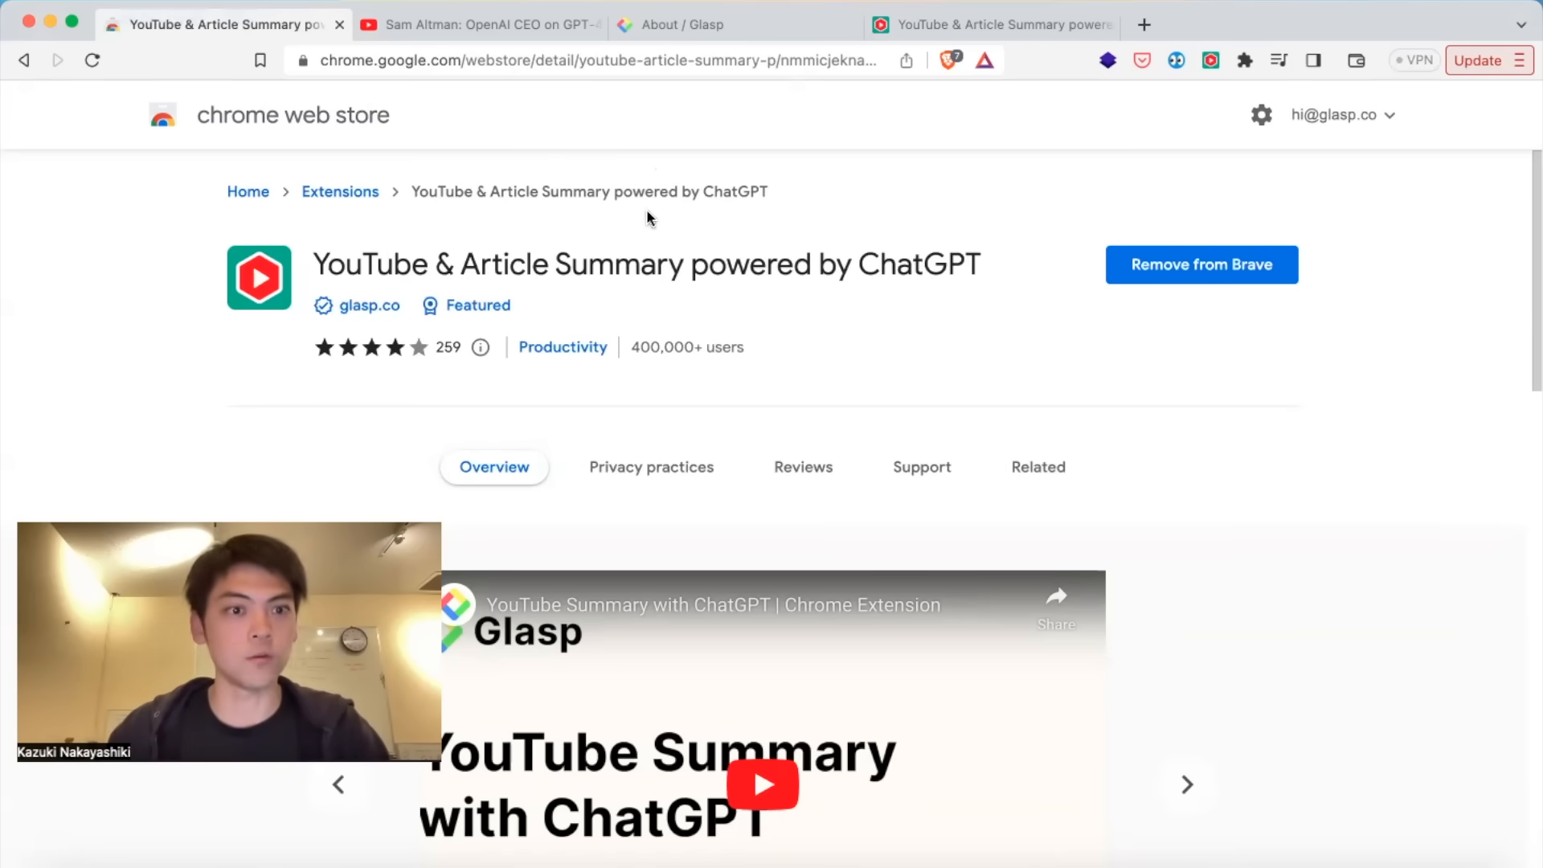
mouse_move(1321, 151)
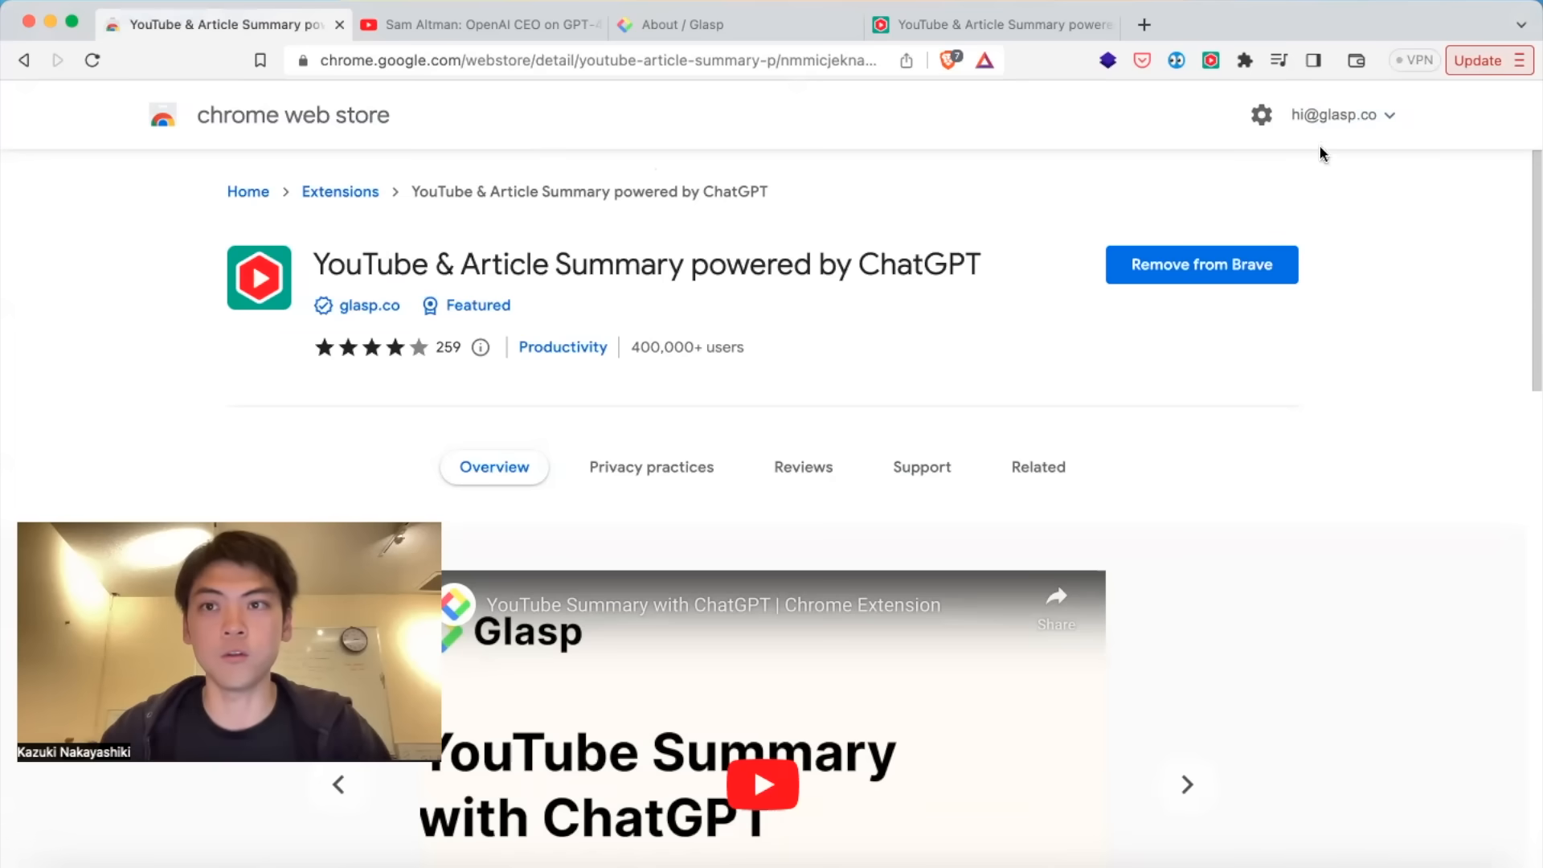